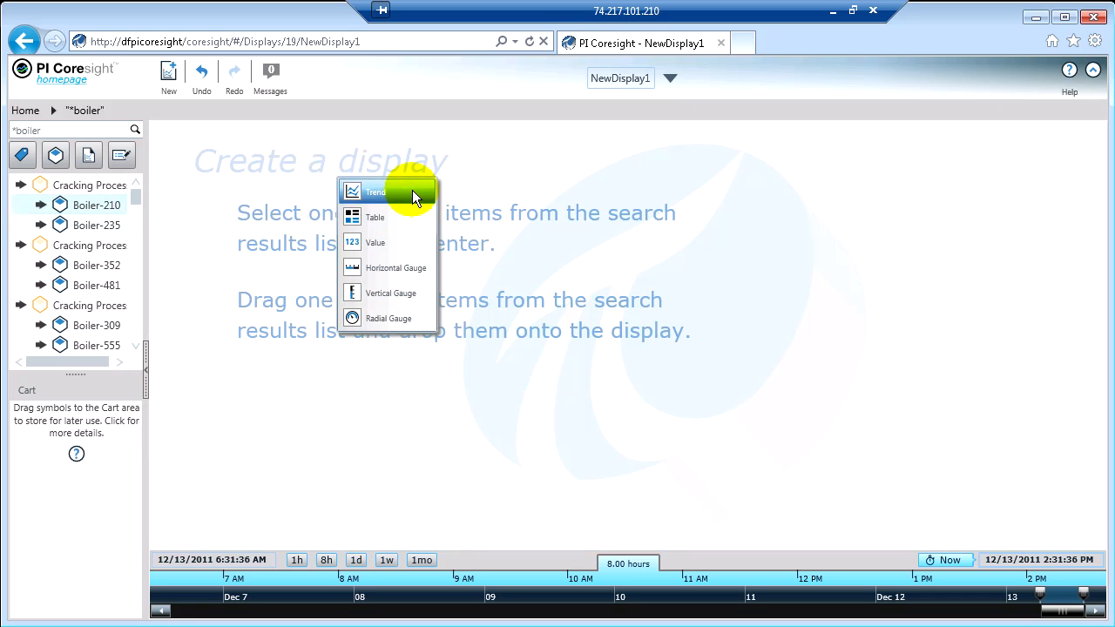
# Step: Plot all Boiler-210 attributes as a trend over the last eight hours
pyautogui.click(375, 191)
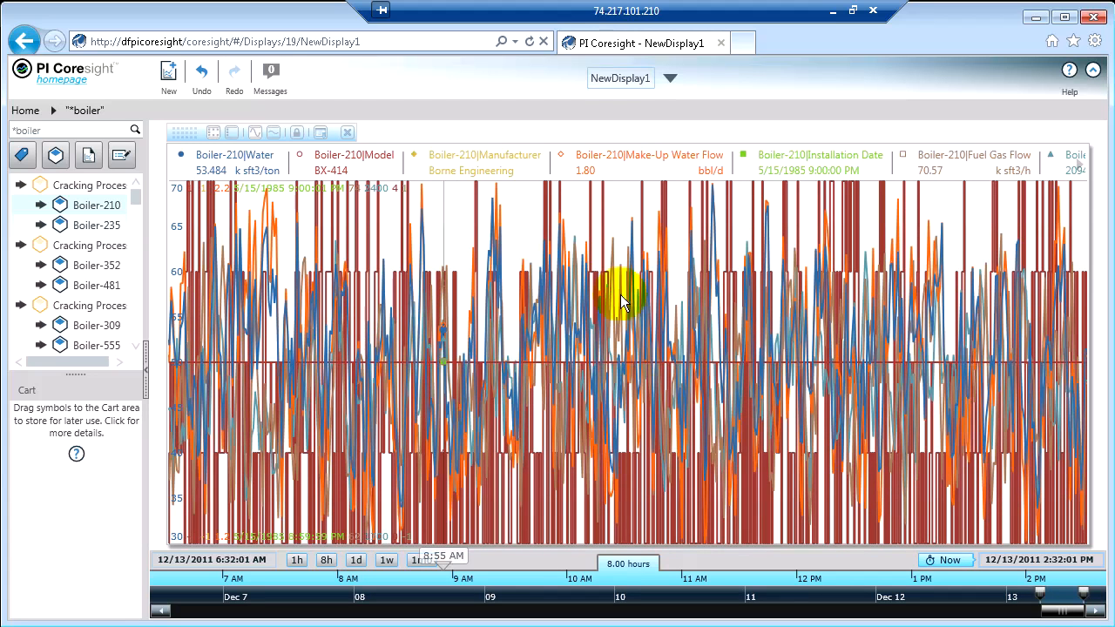
pyautogui.moveTo(470, 213)
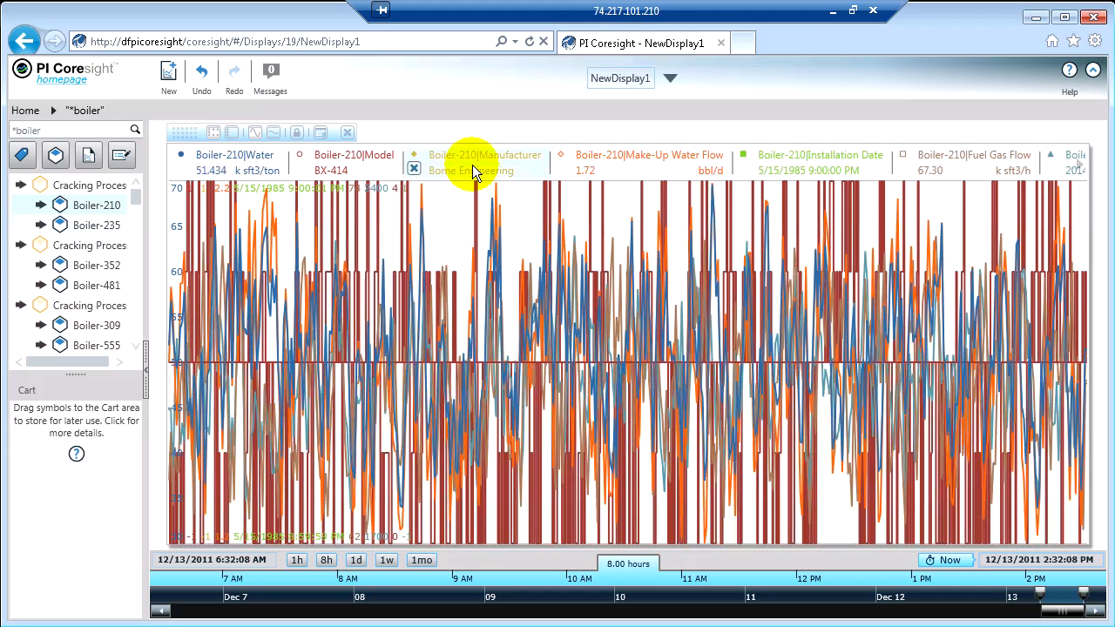
pyautogui.moveTo(470, 169)
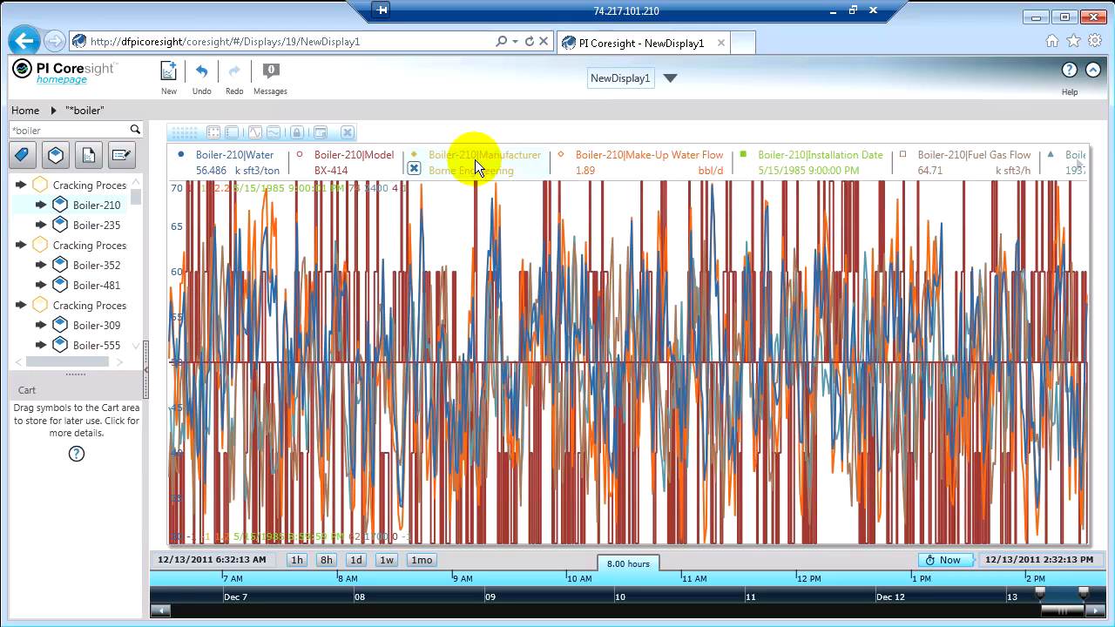
pyautogui.moveTo(479, 166)
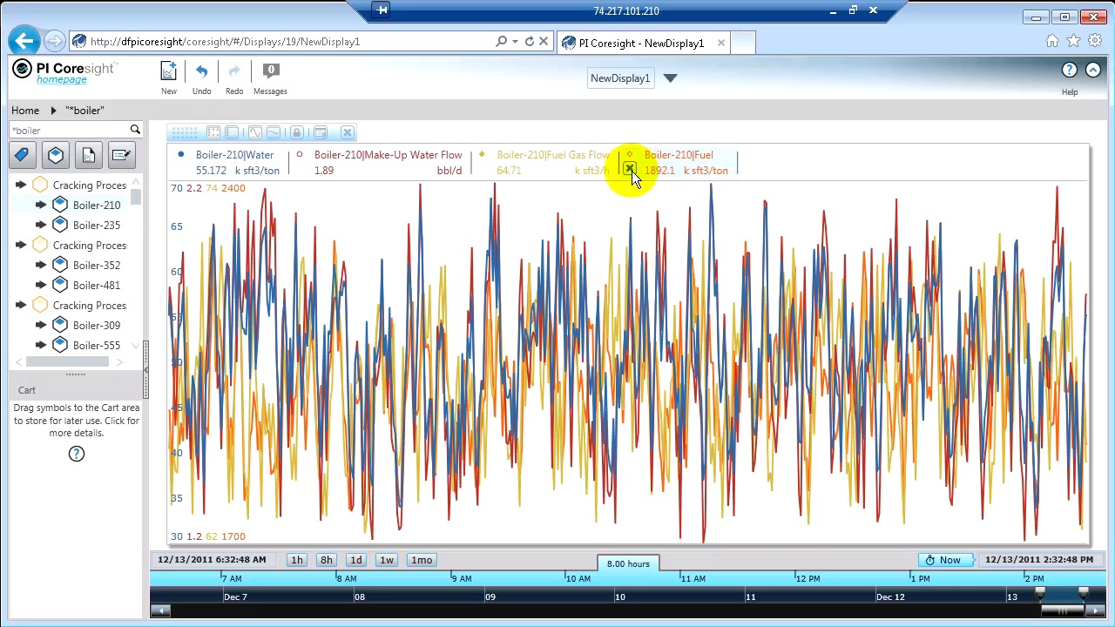
pyautogui.moveTo(905, 388)
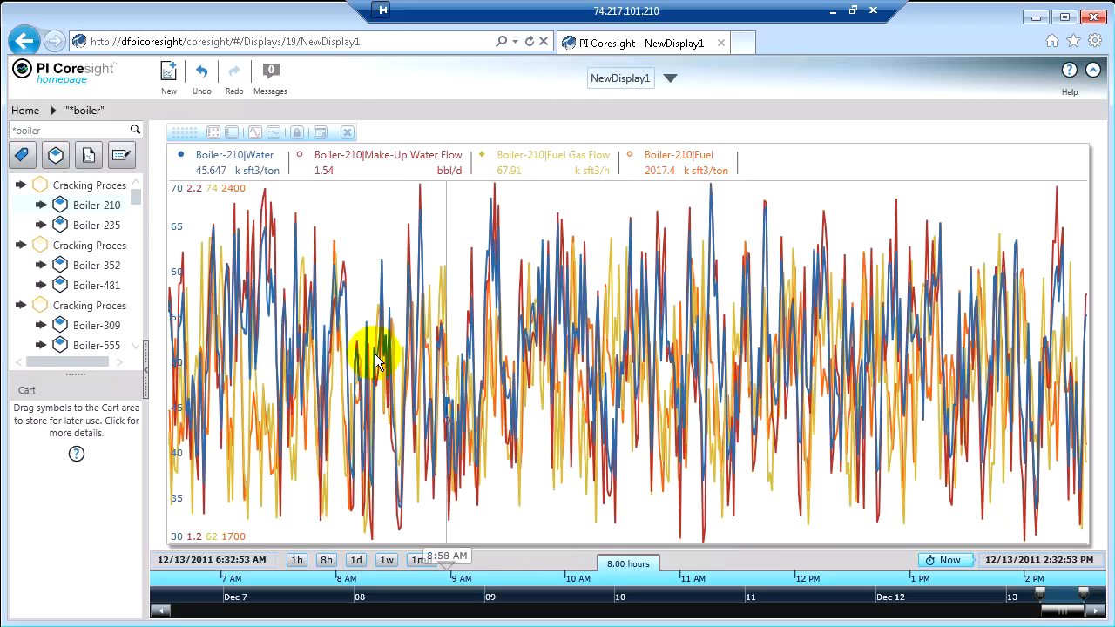
pyautogui.moveTo(446, 561); pyautogui.dragTo(527, 562)
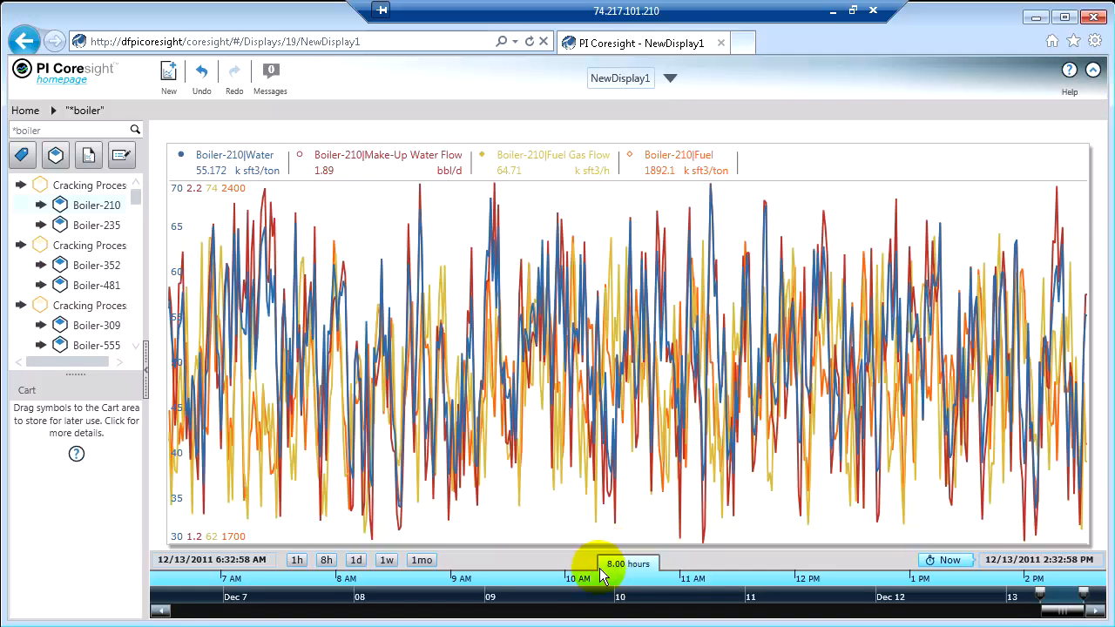
pyautogui.moveTo(609, 427)
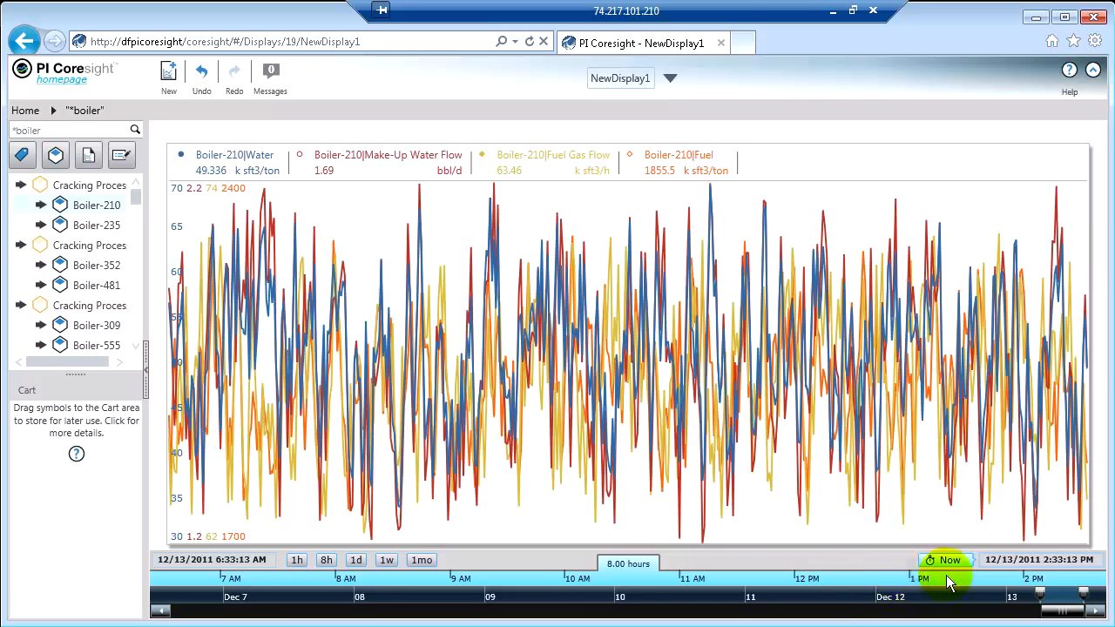
pyautogui.click(946, 560)
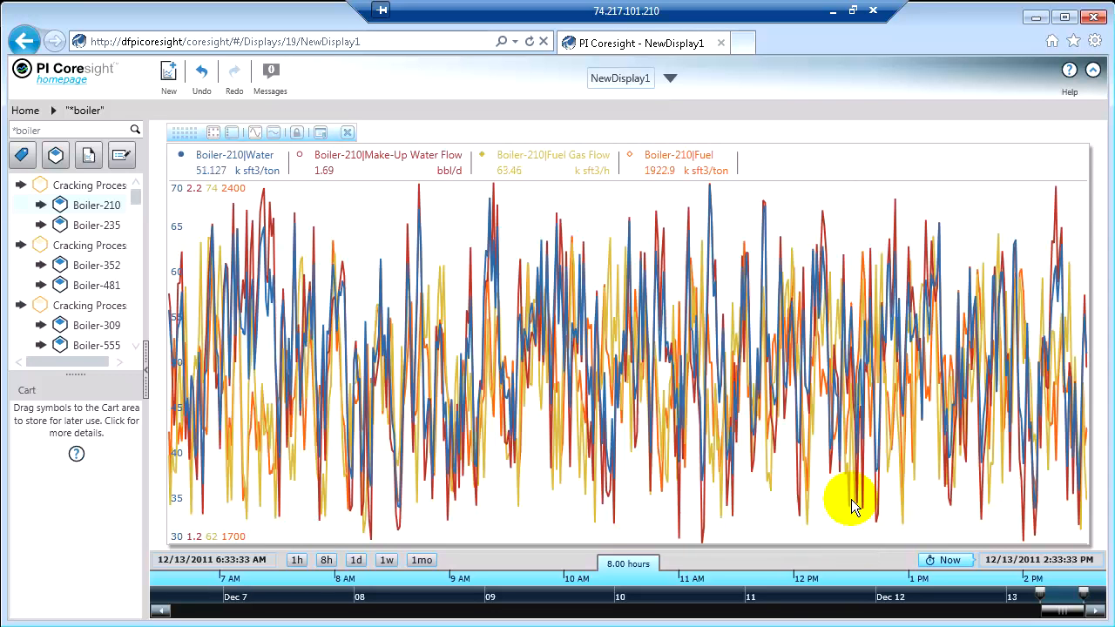
pyautogui.click(297, 559)
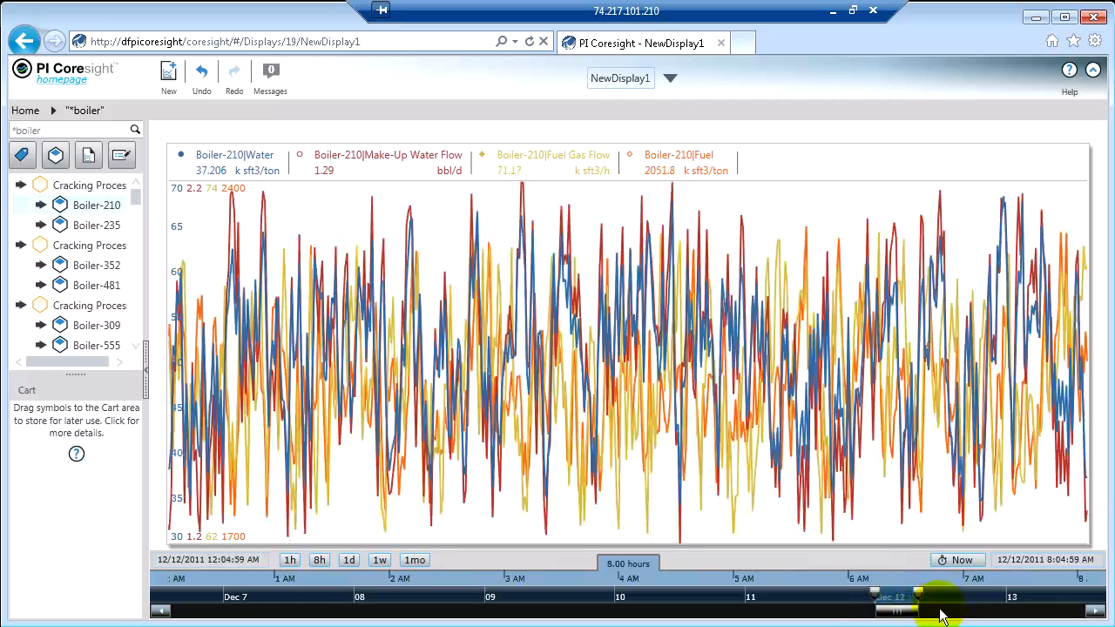
# Step: Slide the trend's eight-hour window to a different period on December 12
pyautogui.moveTo(937, 603); pyautogui.dragTo(1002, 604)
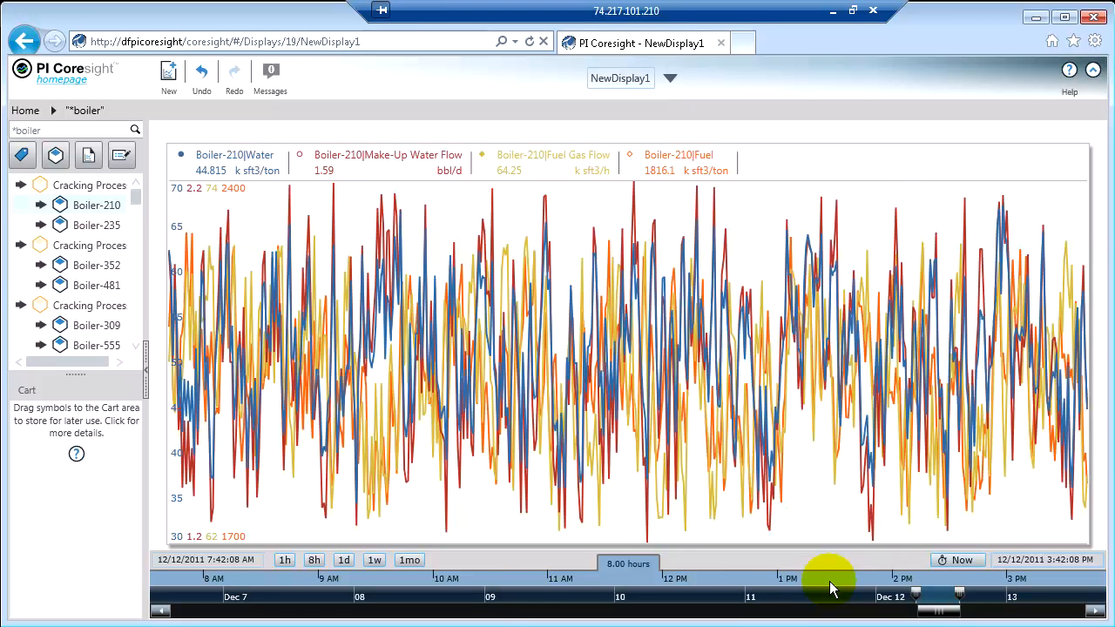
pyautogui.moveTo(605, 558)
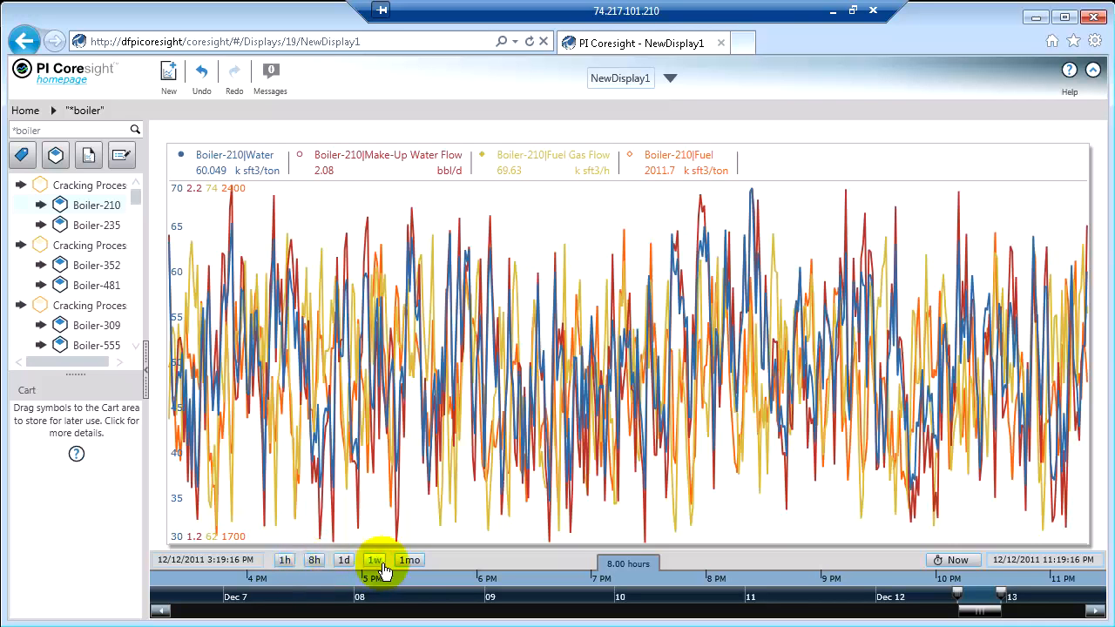
# Step: Cycle the trend span through 1h, 8h, 1d and 8h, ending on 1h
pyautogui.click(289, 560)
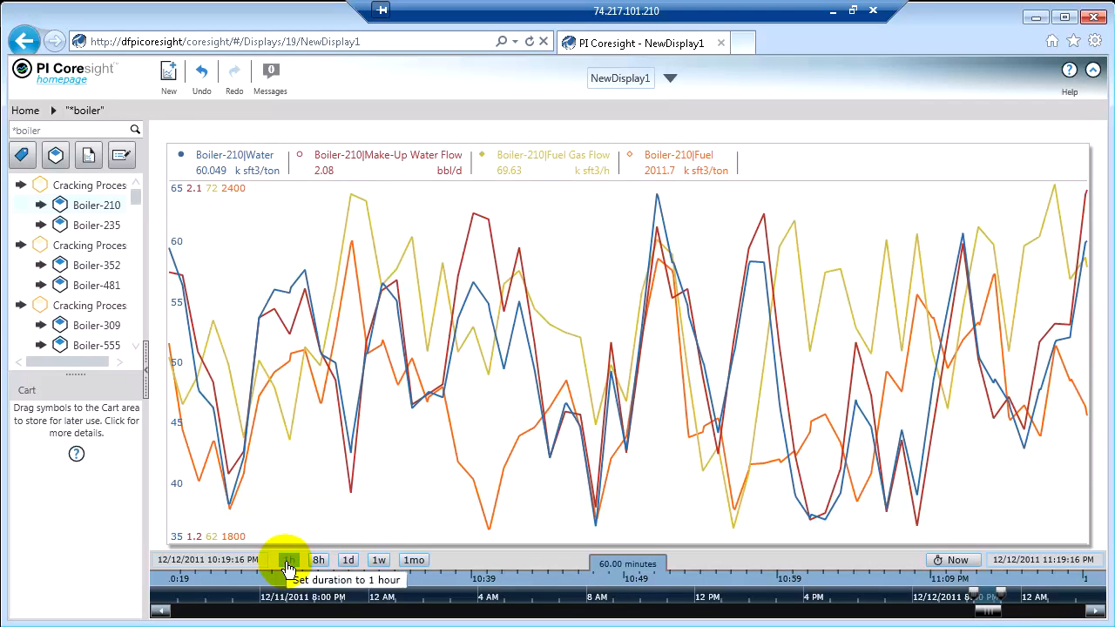
pyautogui.click(316, 559)
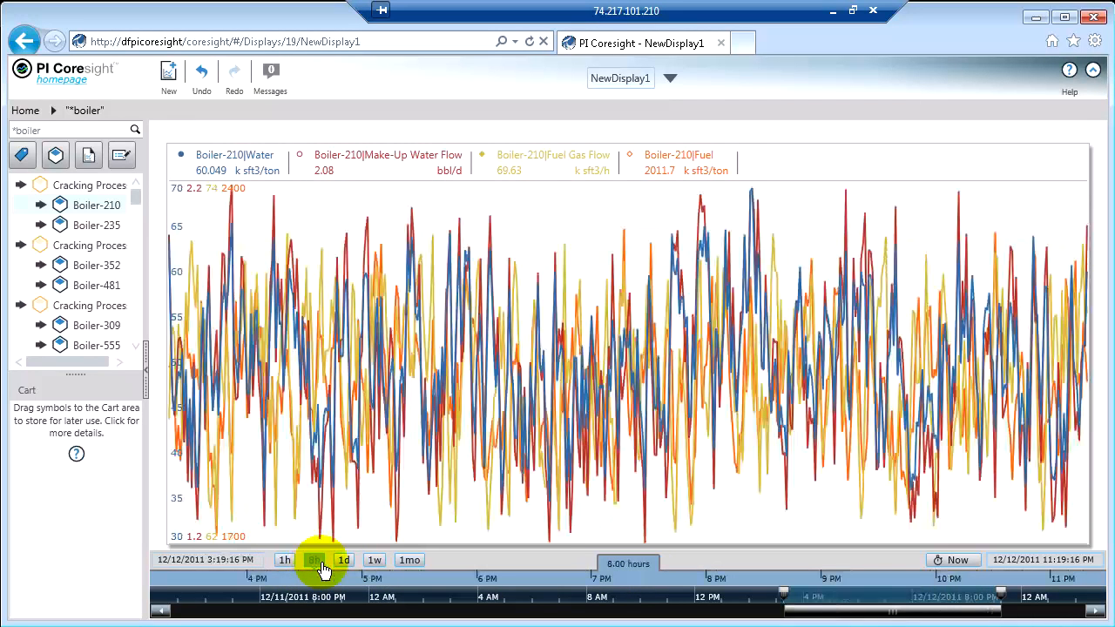
pyautogui.click(343, 560)
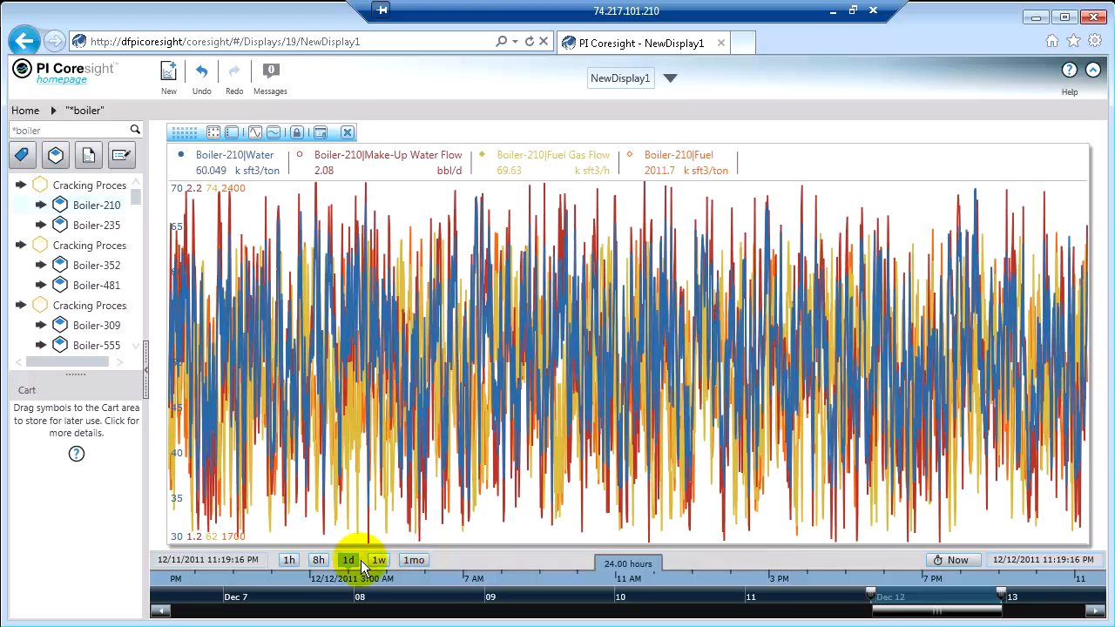
pyautogui.click(319, 559)
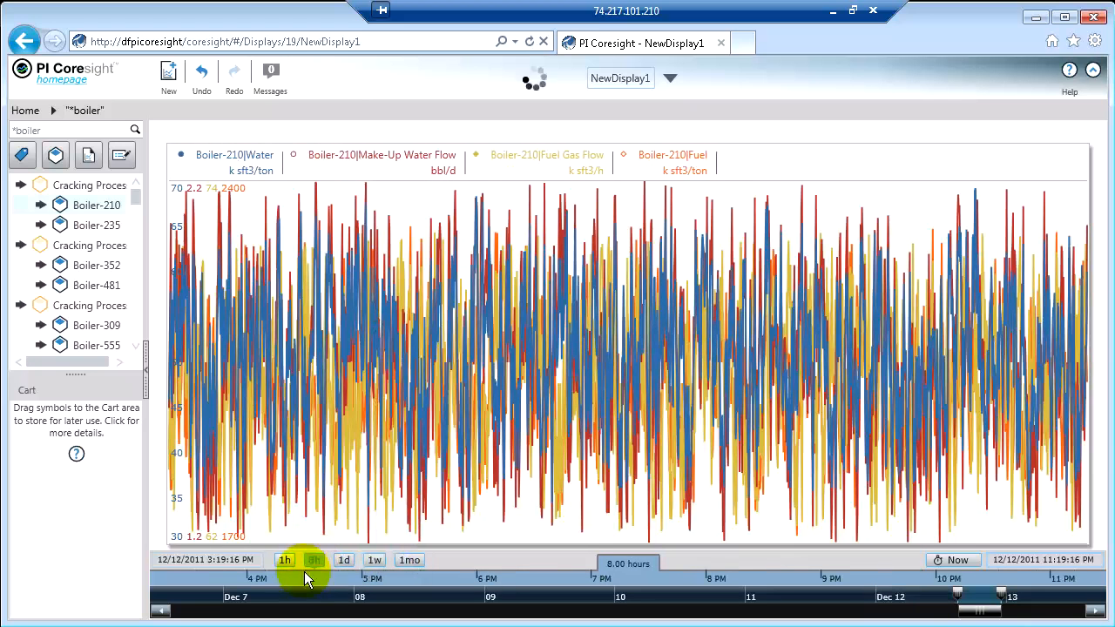
pyautogui.click(286, 560)
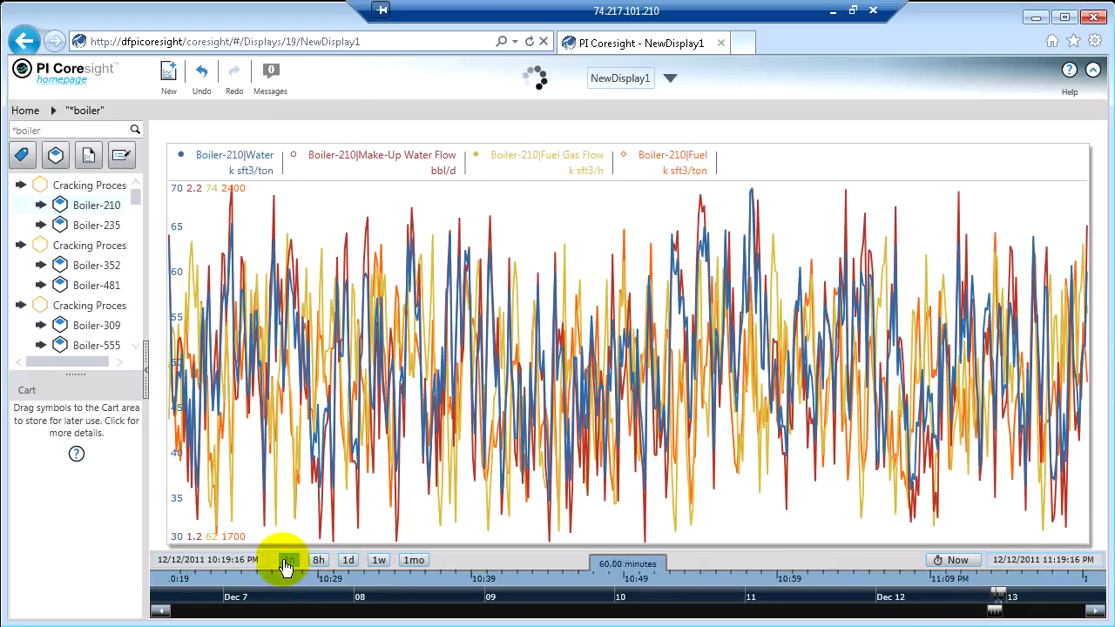
pyautogui.click(288, 560)
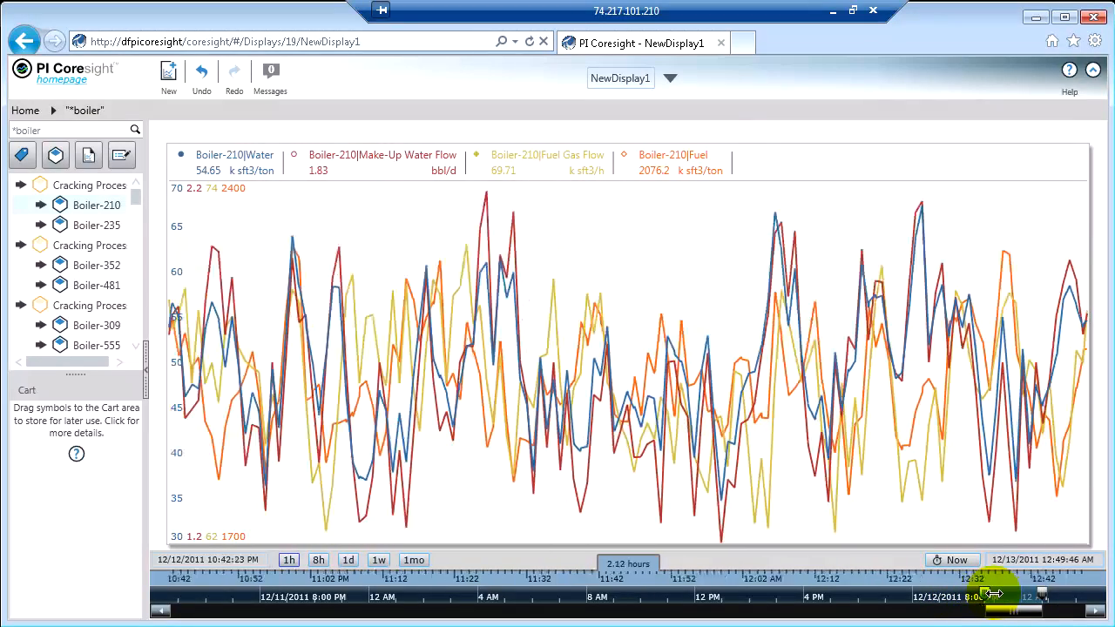
# Step: Widen the window to about 1.8 hours ending now, then select the start time field
pyautogui.moveTo(993, 595); pyautogui.dragTo(950, 584)
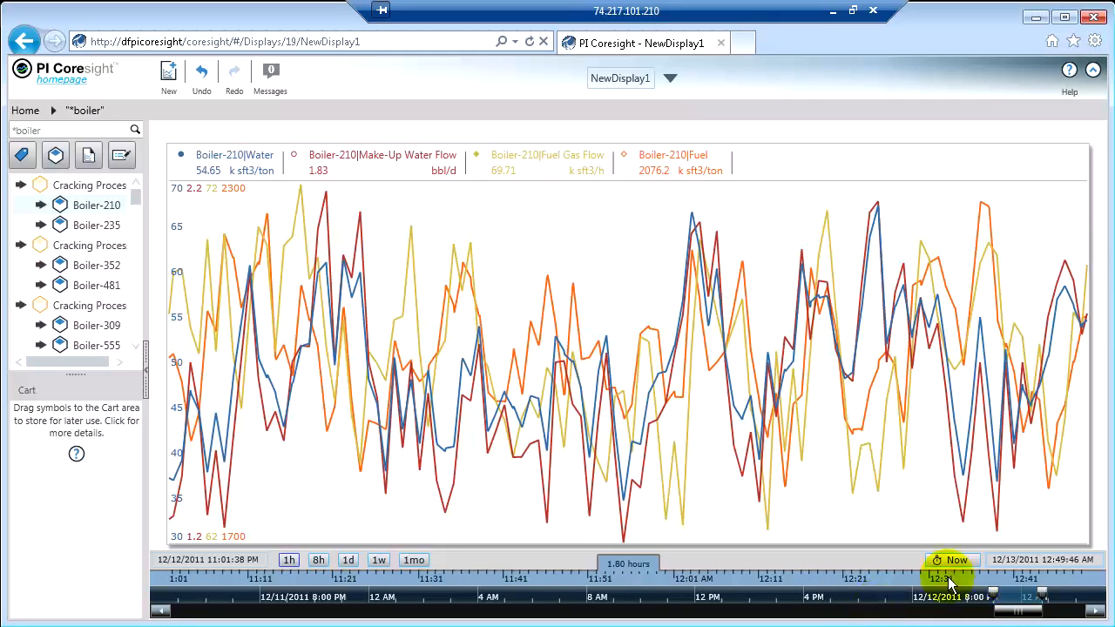
pyautogui.click(949, 560)
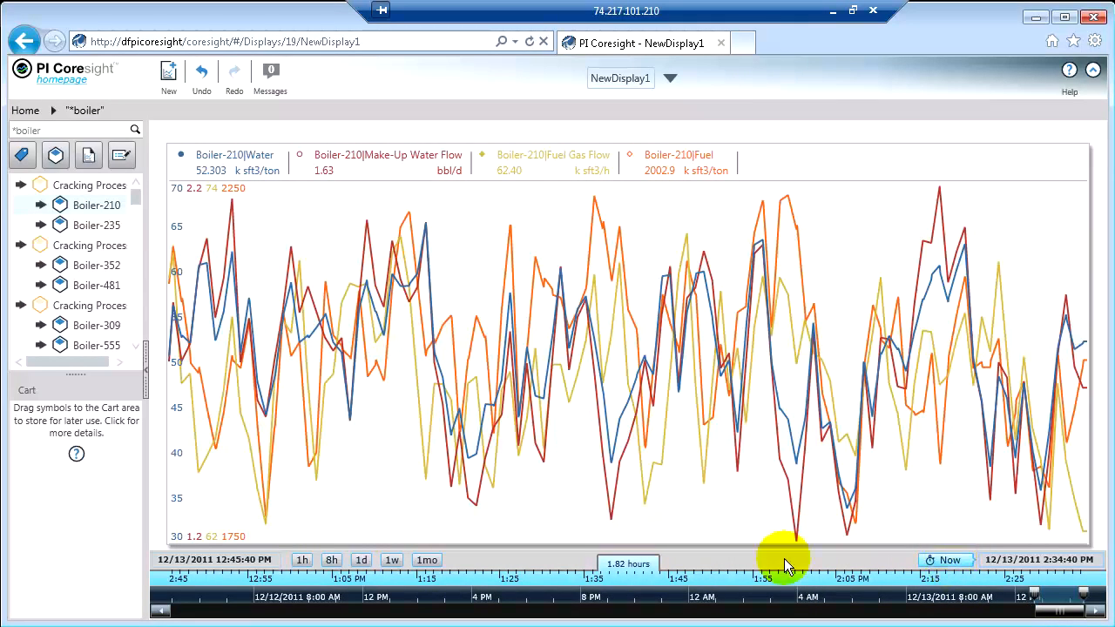
pyautogui.click(213, 559)
pyautogui.write('*-4h')
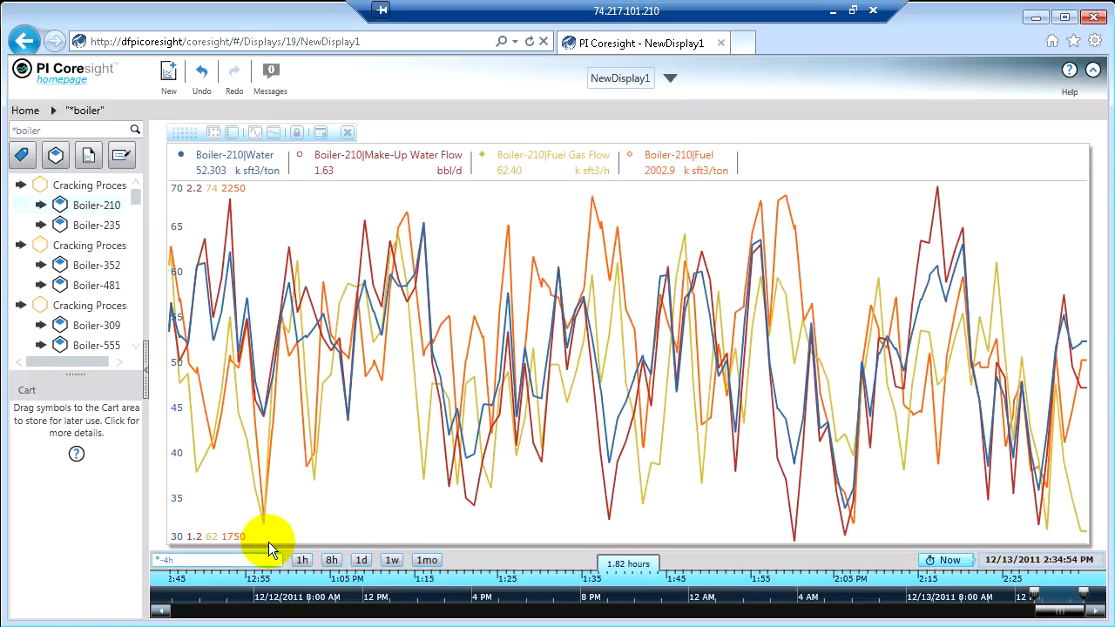
# Step: Apply a *-4h start time so the trend spans 10:34 AM to 2:34 PM
pyautogui.click(302, 560)
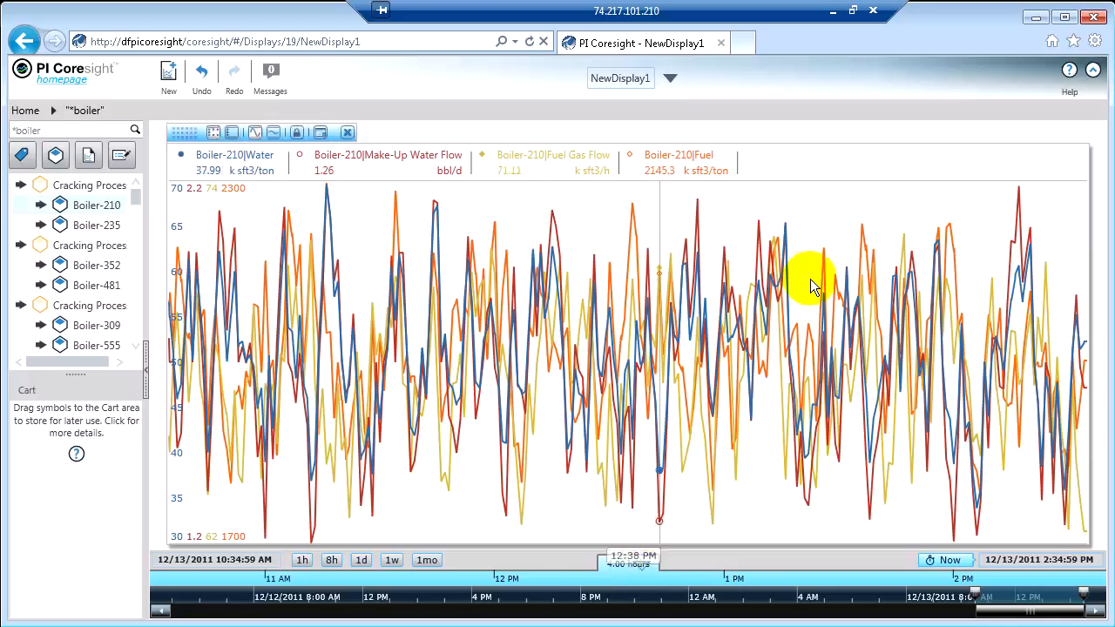
pyautogui.moveTo(592, 192)
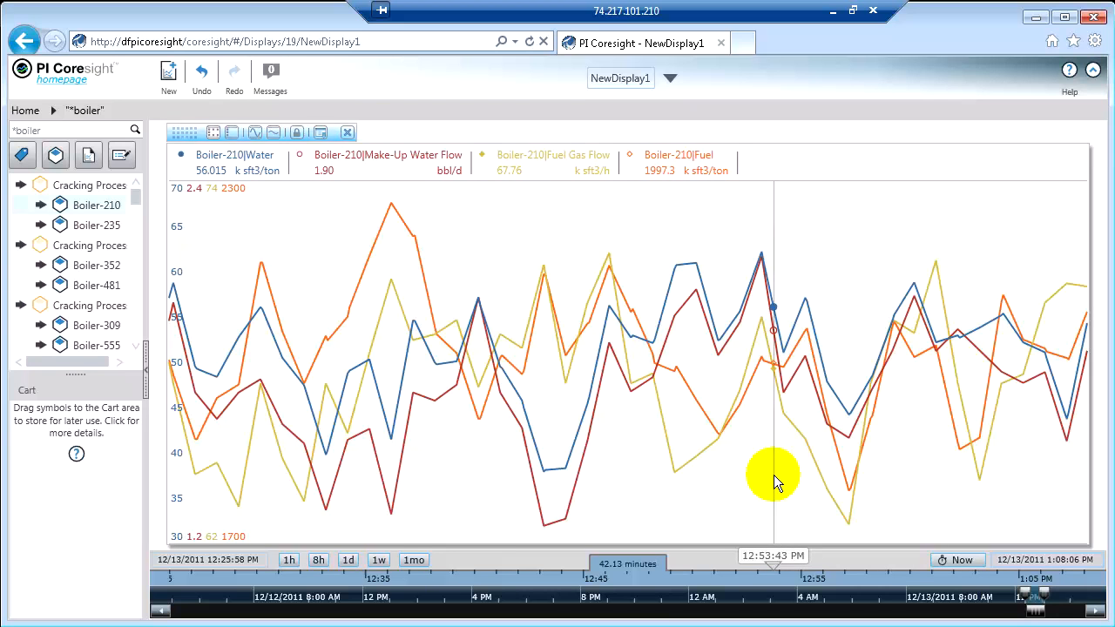
pyautogui.moveTo(778, 462)
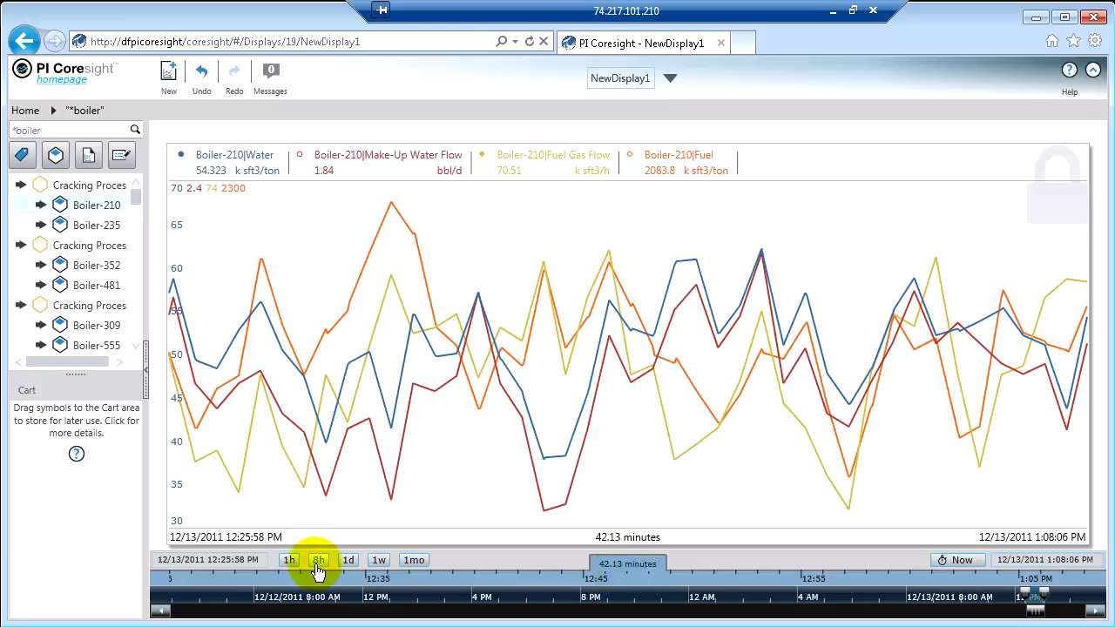
# Step: Set the display to eight hours ending now to test the locked trend
pyautogui.click(313, 560)
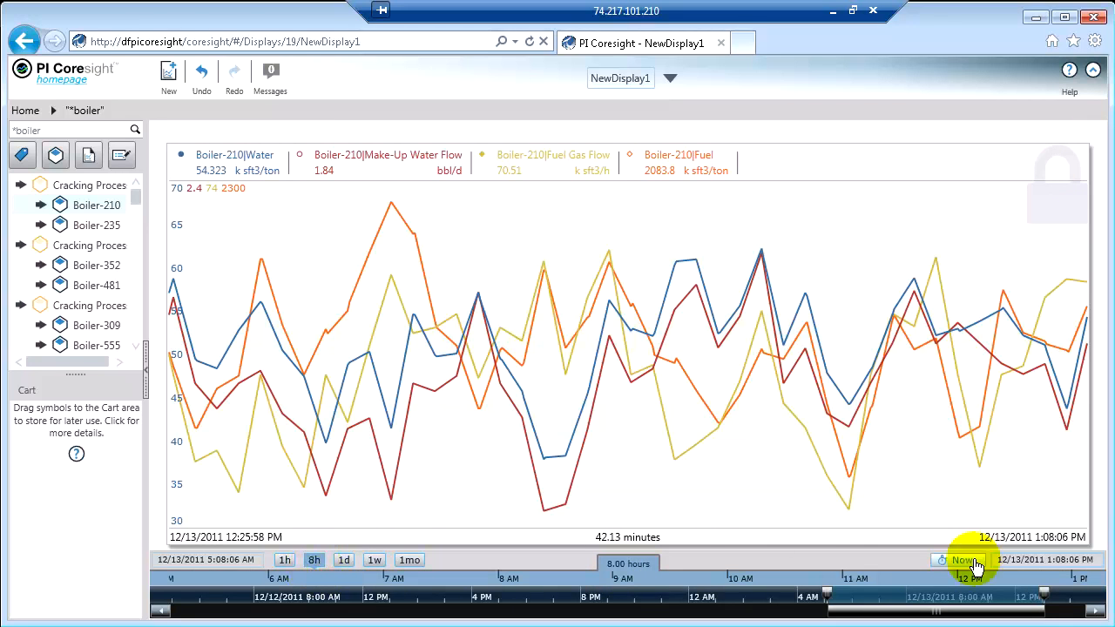
pyautogui.click(948, 560)
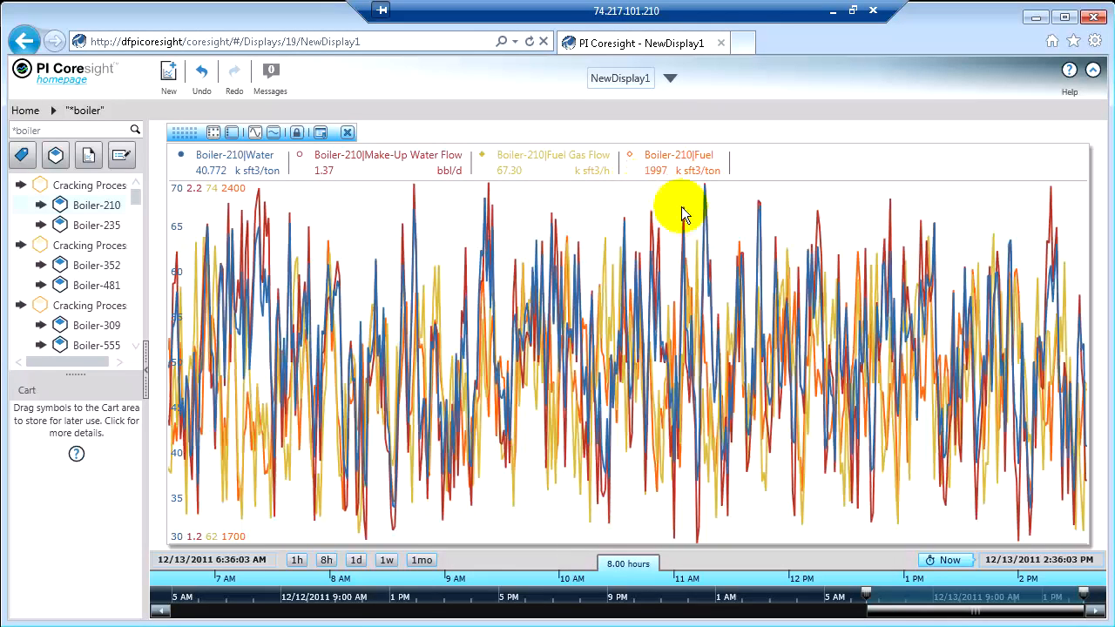
# Step: Zoom Boiler-210's trend to the 25-minute stretch from 10:58 to 11:23 AM
pyautogui.moveTo(684, 210); pyautogui.dragTo(780, 540)
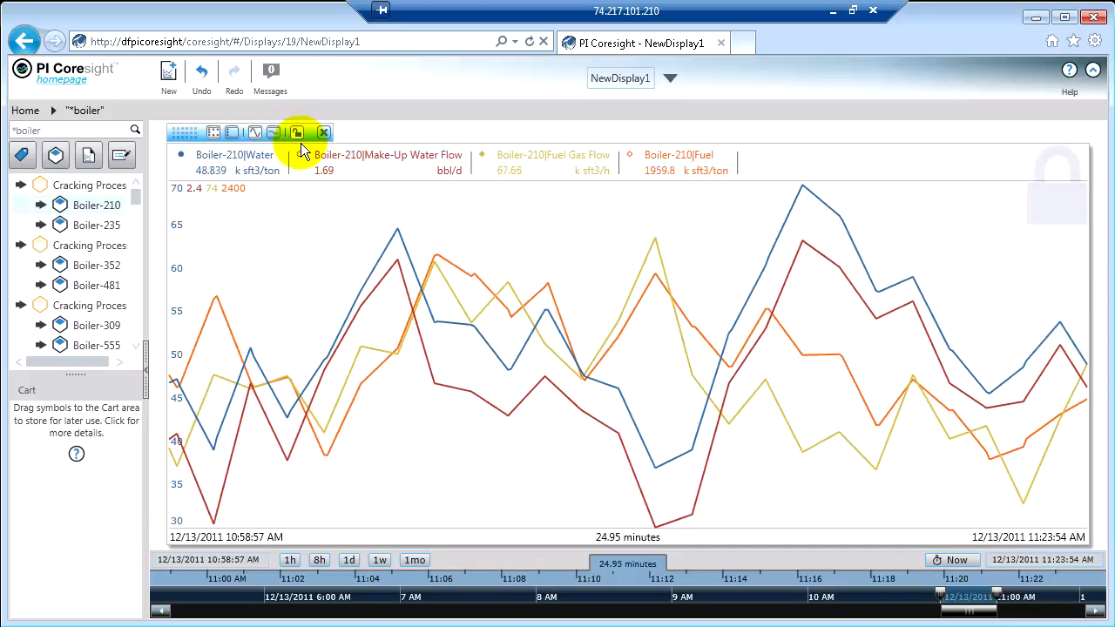
pyautogui.moveTo(410, 270)
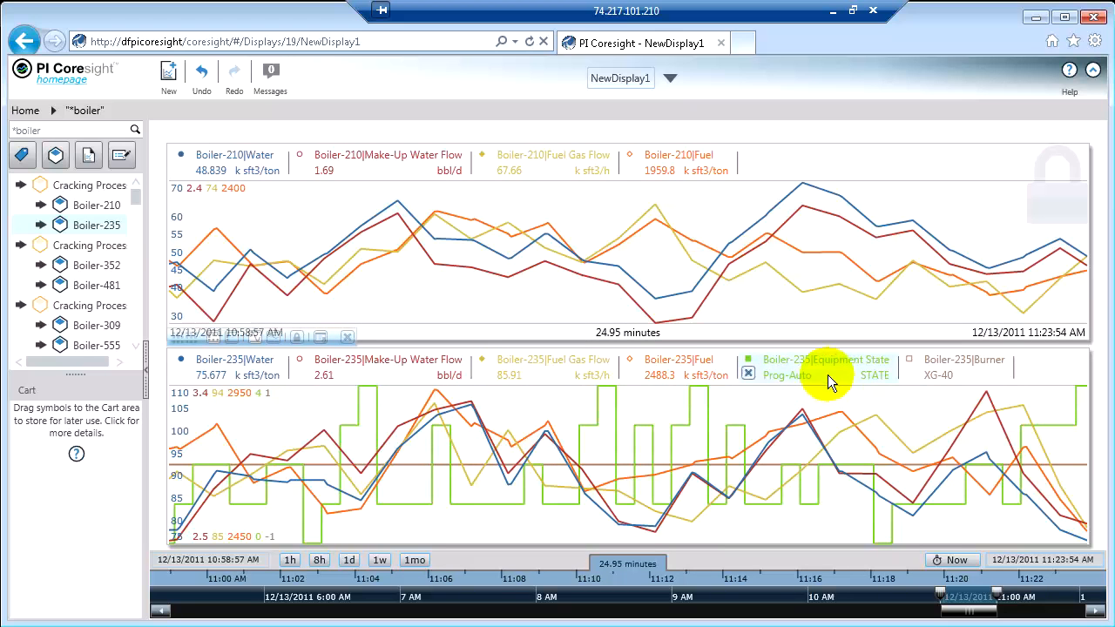
# Step: Remove the Equipment State trace from the Boiler-235 trend
pyautogui.click(747, 372)
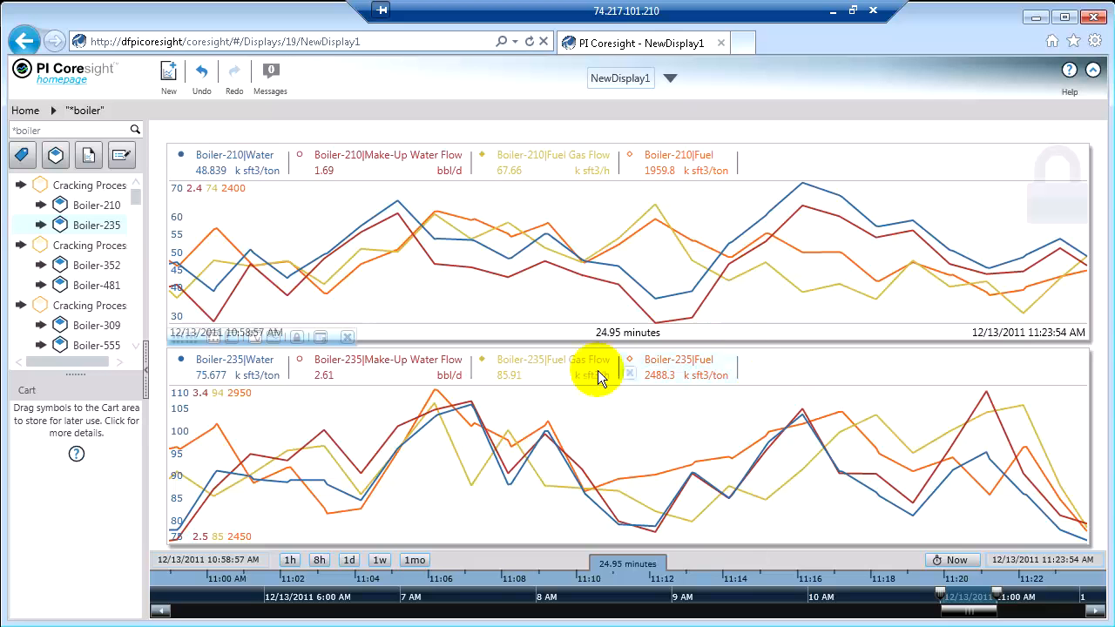
pyautogui.moveTo(614, 571)
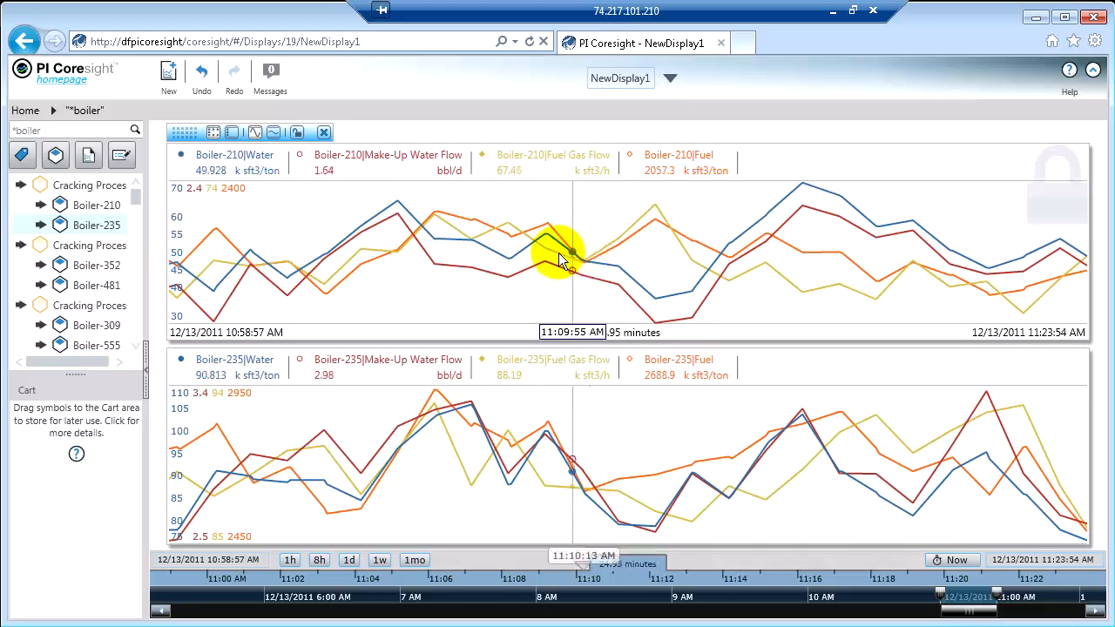
pyautogui.moveTo(414, 266)
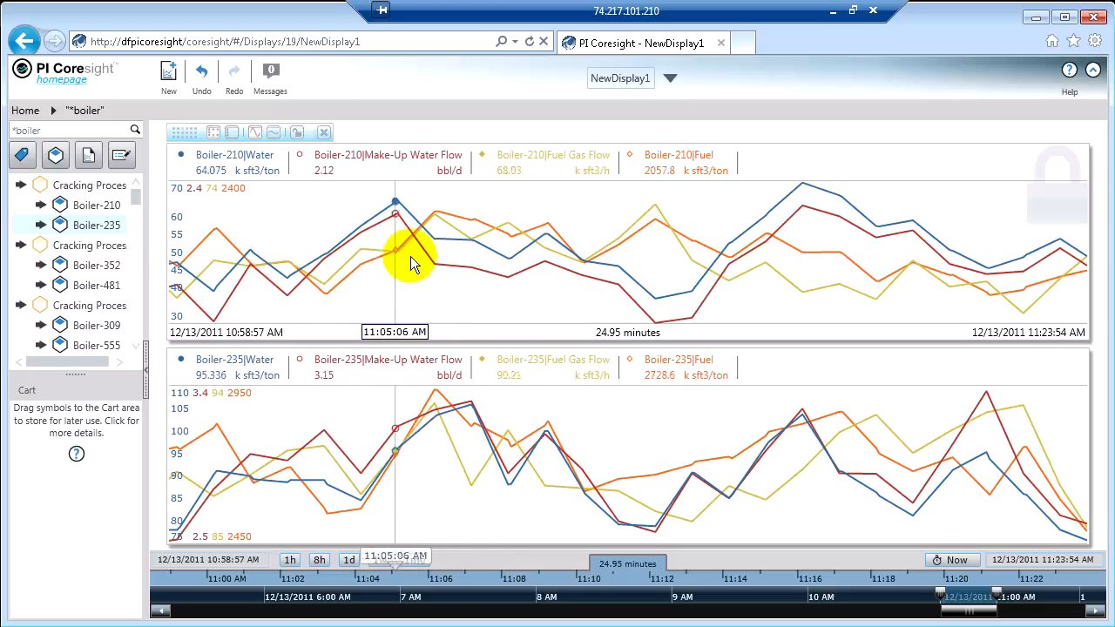
pyautogui.moveTo(608, 296)
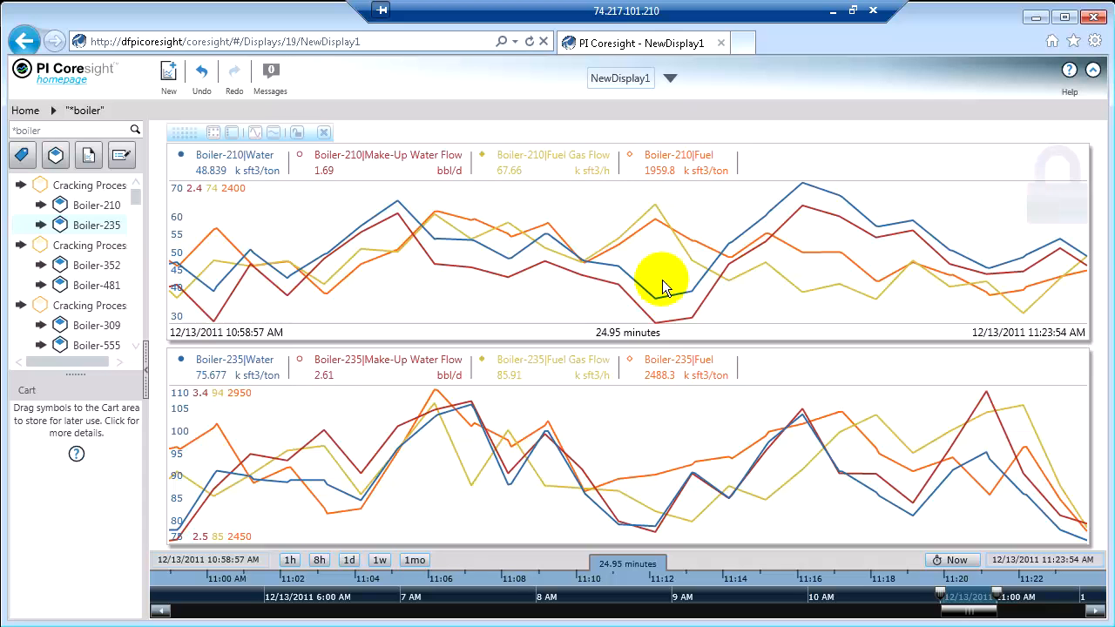
pyautogui.moveTo(619, 231)
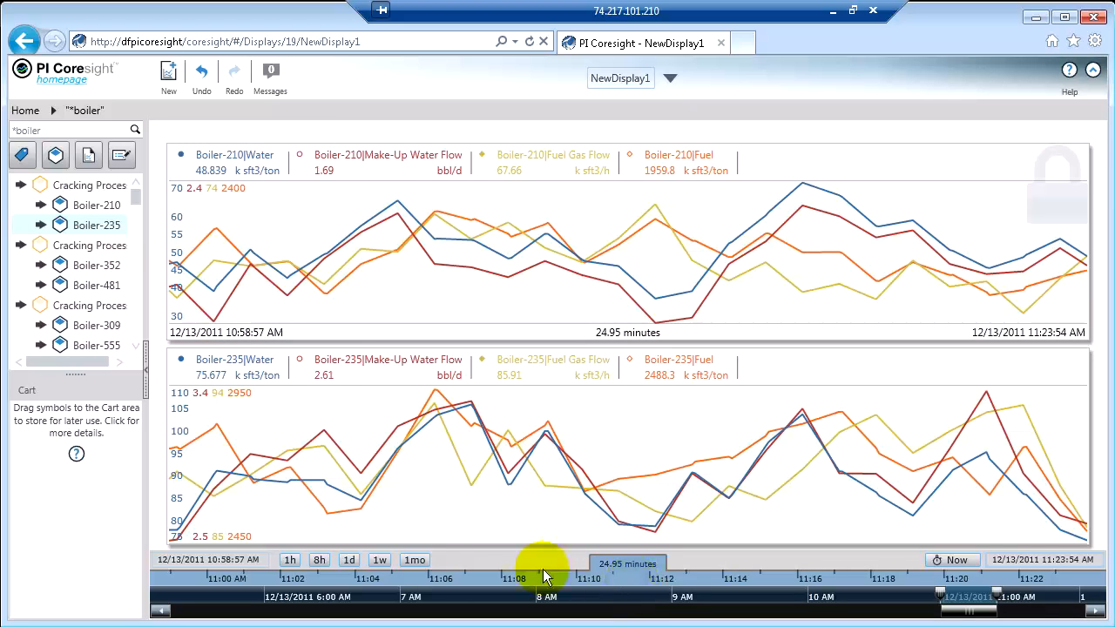
# Step: Show Boiler-235 over the last eight hours, 6:37 AM to 2:37 PM
pyautogui.click(314, 559)
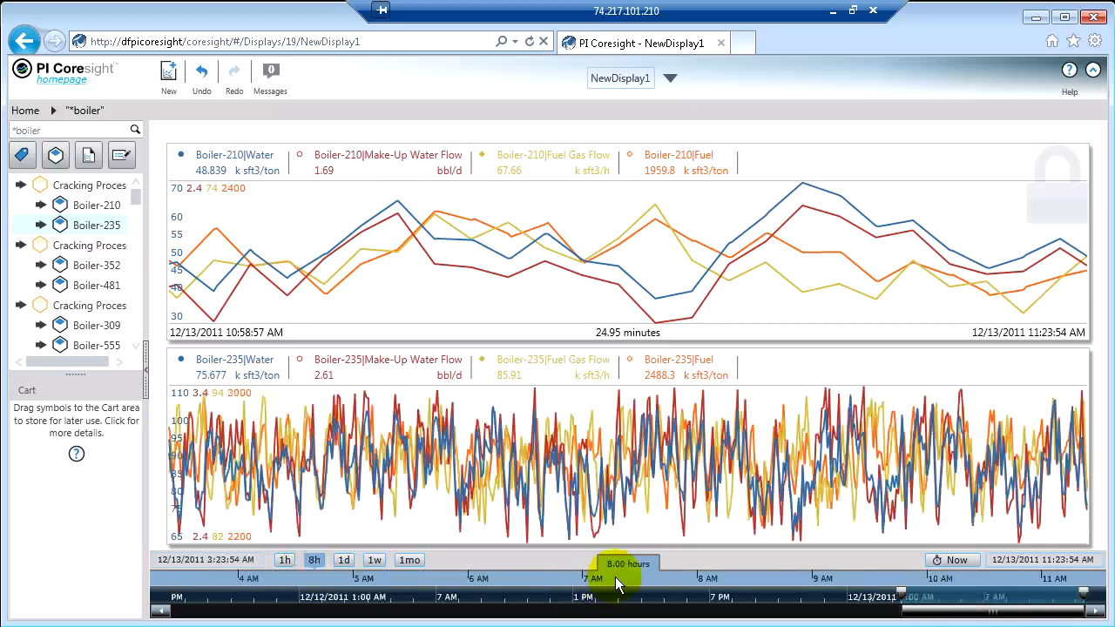
pyautogui.moveTo(618, 578); pyautogui.dragTo(818, 578)
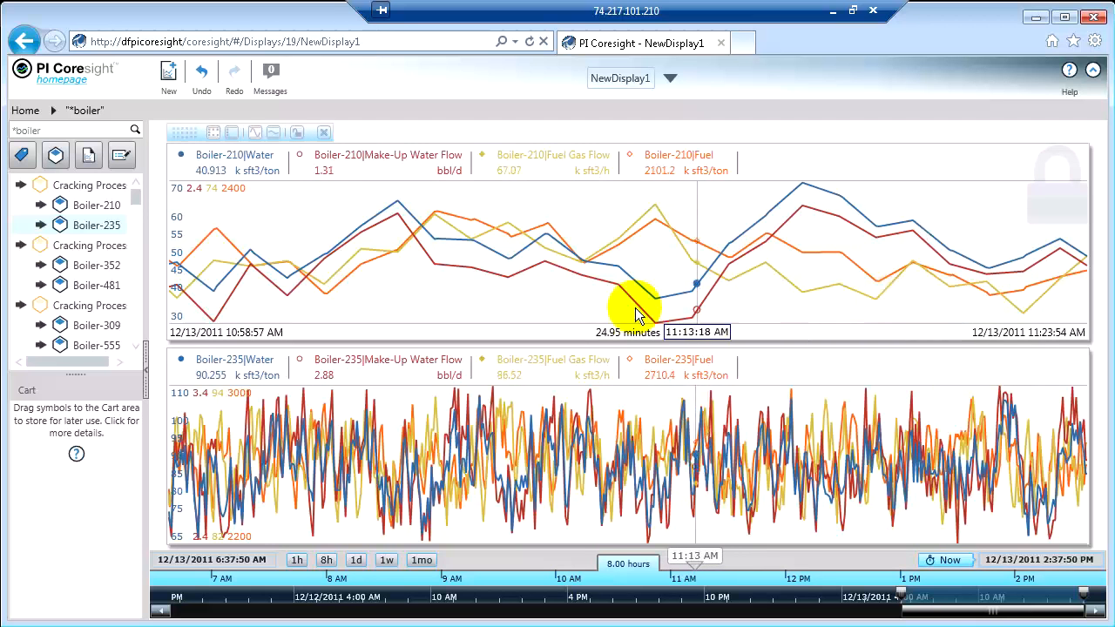
pyautogui.moveTo(444, 304)
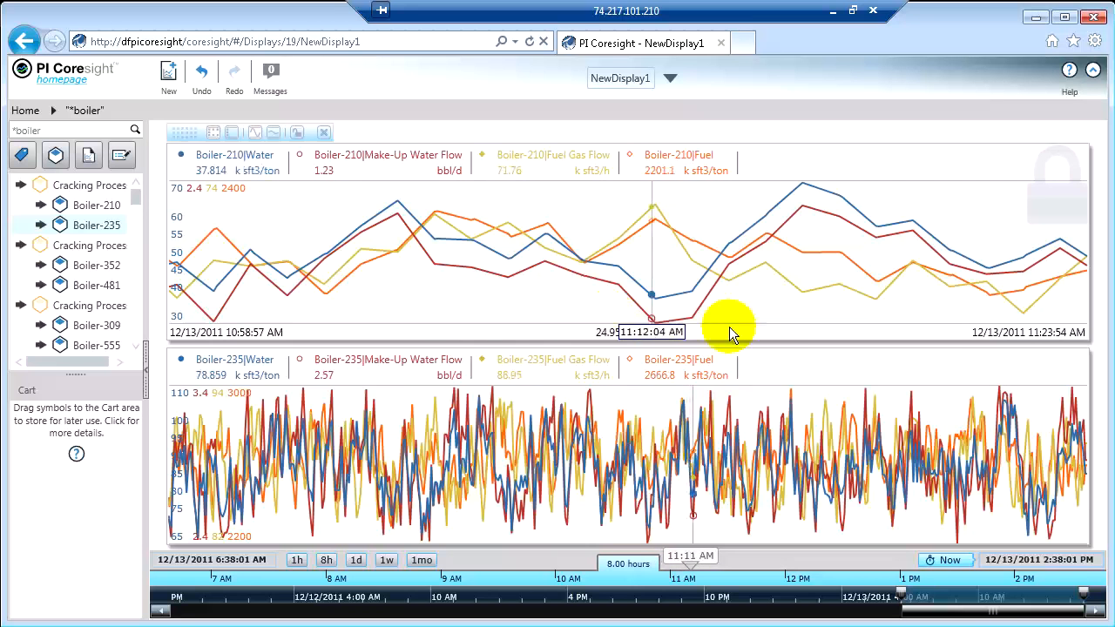
pyautogui.moveTo(827, 301)
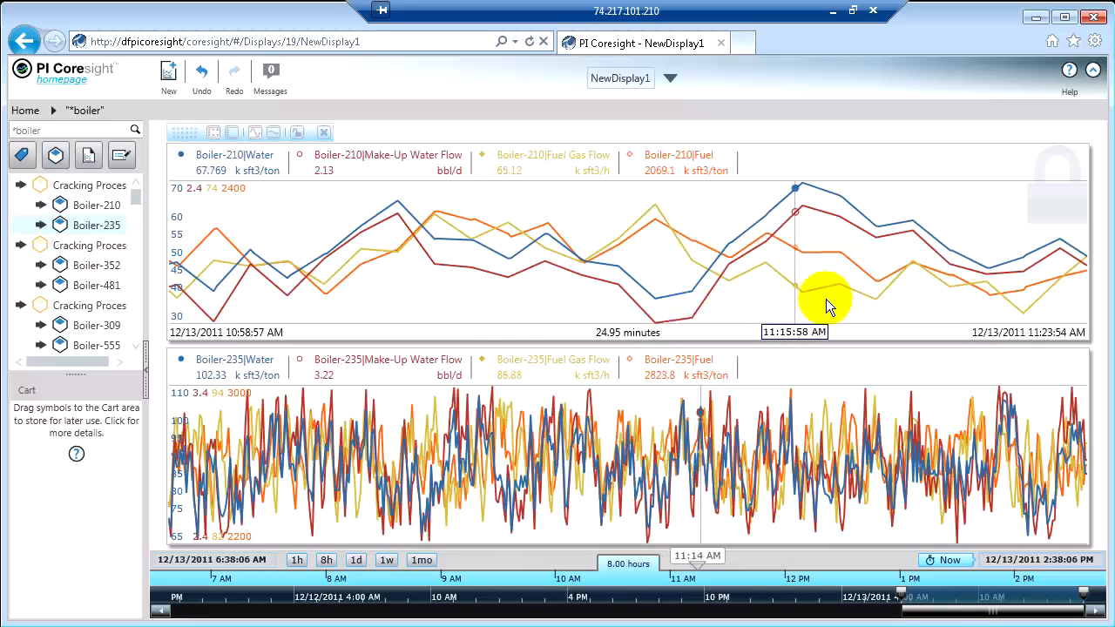
pyautogui.moveTo(1006, 297)
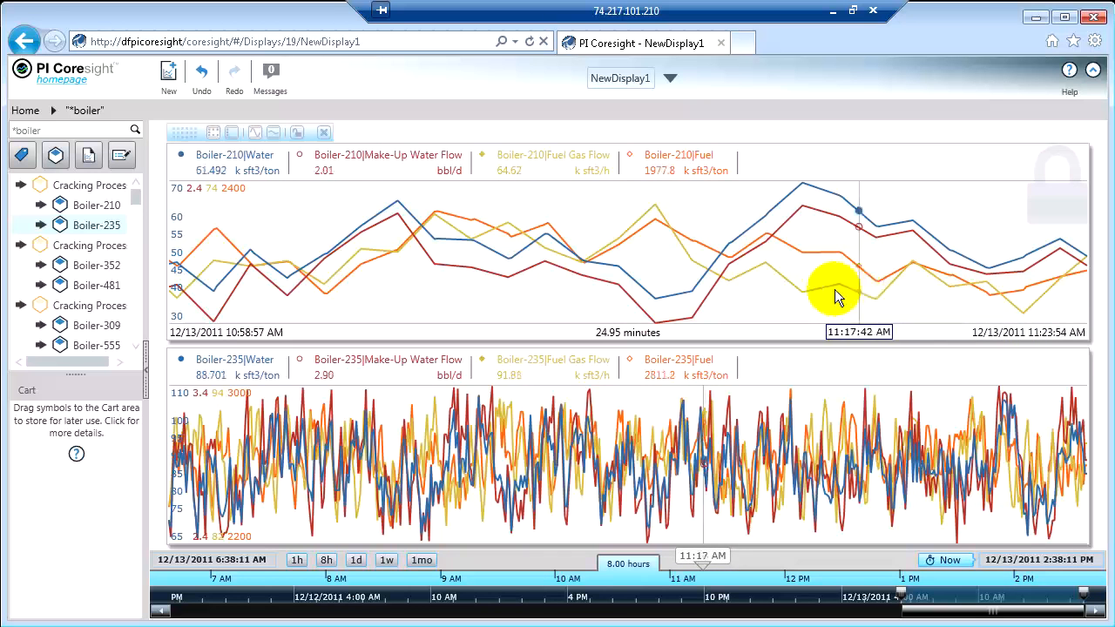
pyautogui.moveTo(636, 300)
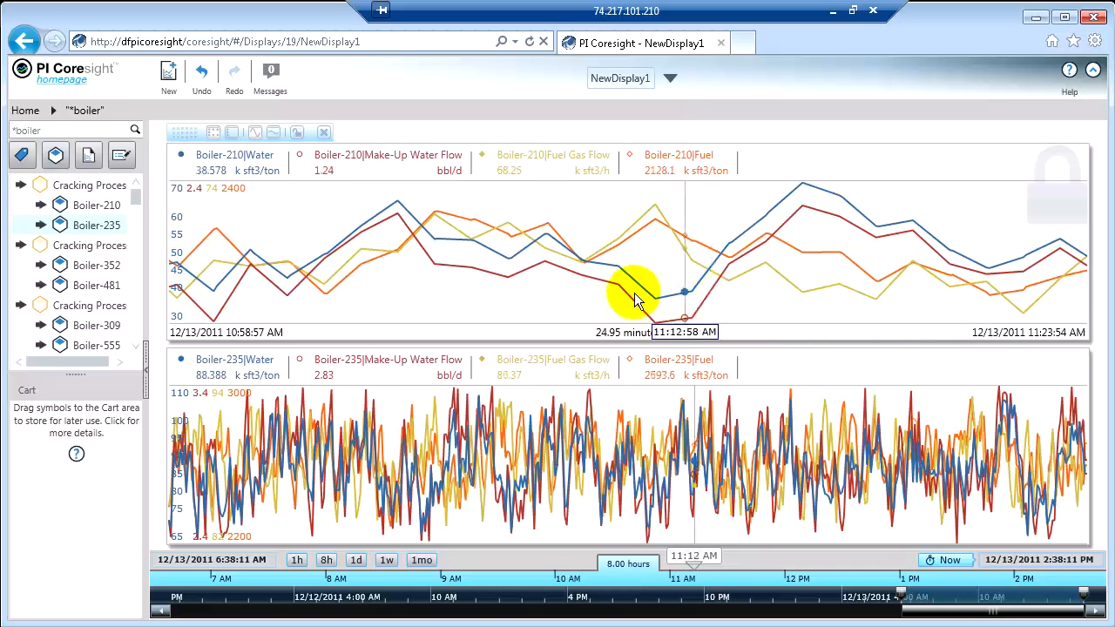
pyautogui.moveTo(523, 459)
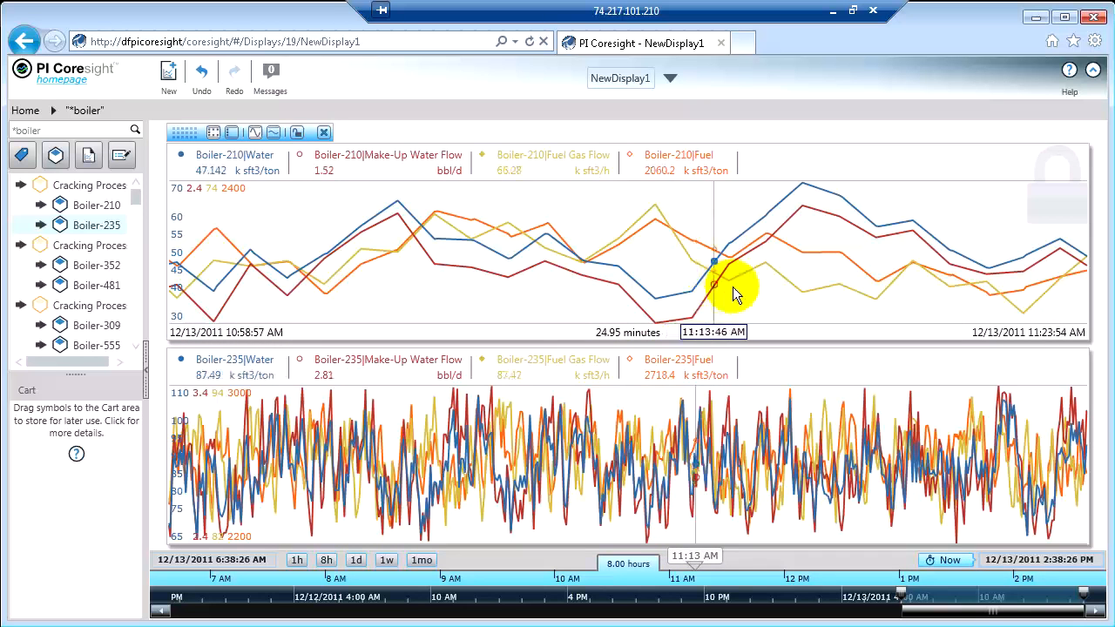
pyautogui.moveTo(871, 301)
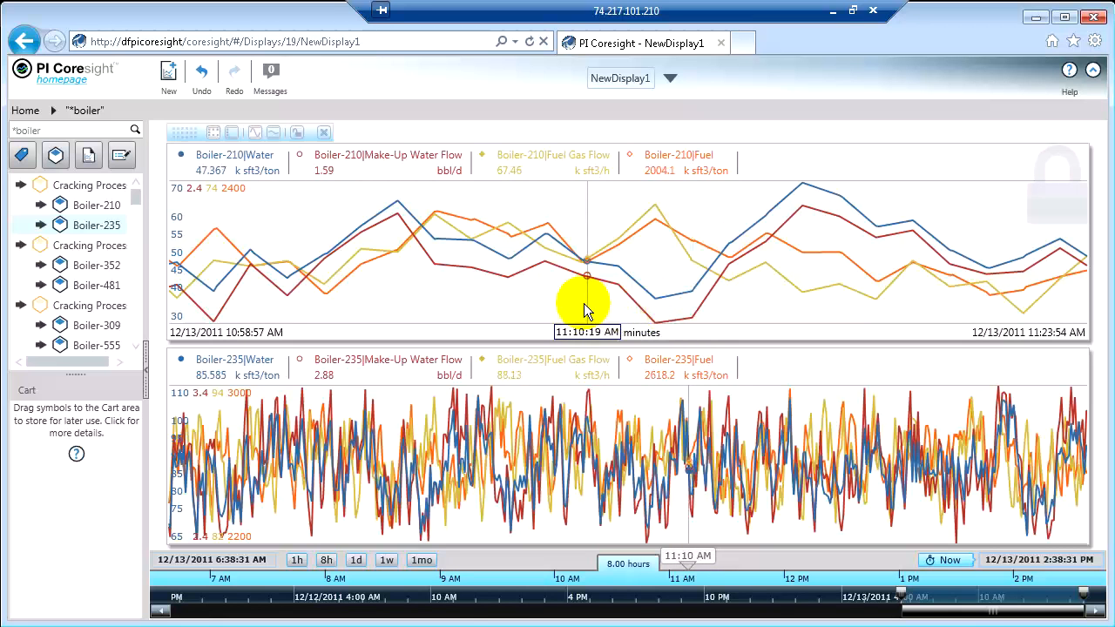
pyautogui.moveTo(512, 305)
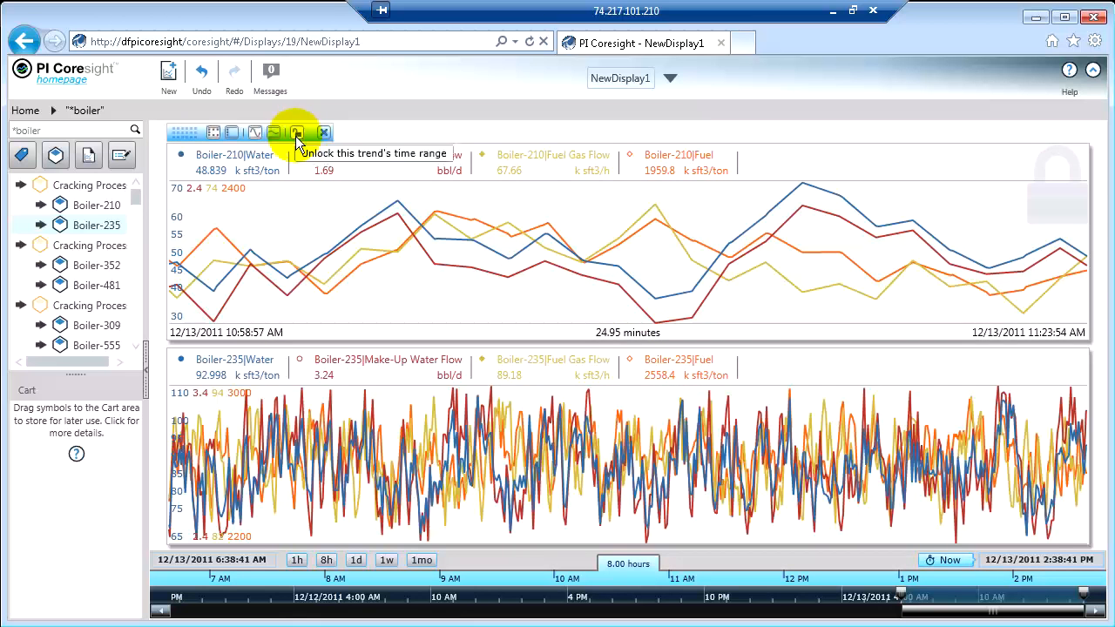
# Step: Unlock Boiler-210's time range so it follows the shared eight-hour window
pyautogui.click(296, 132)
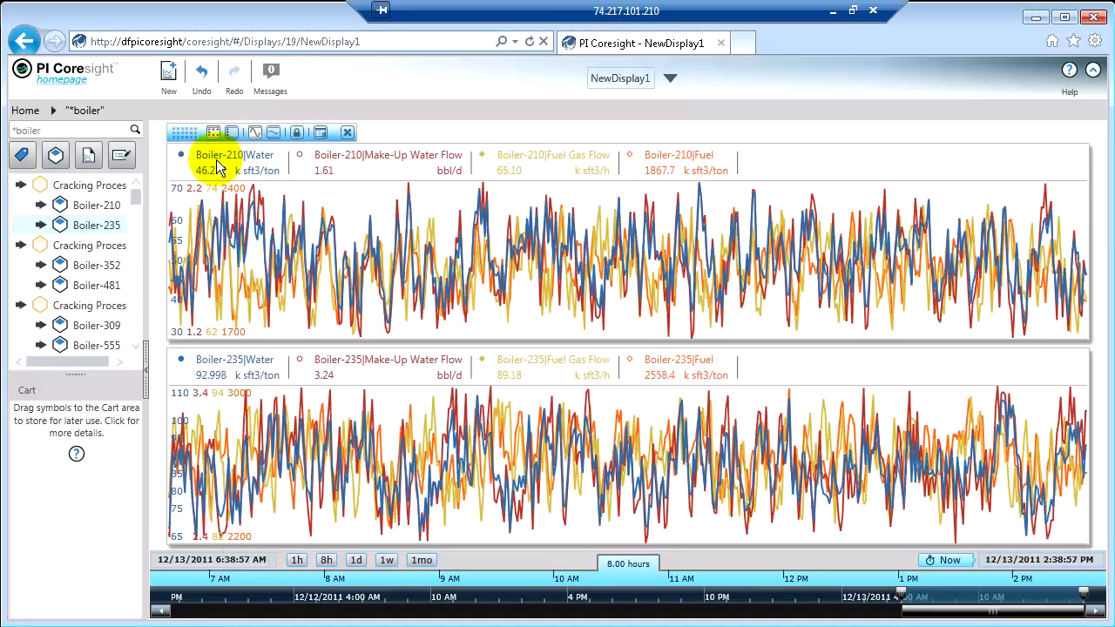
pyautogui.moveTo(213, 133)
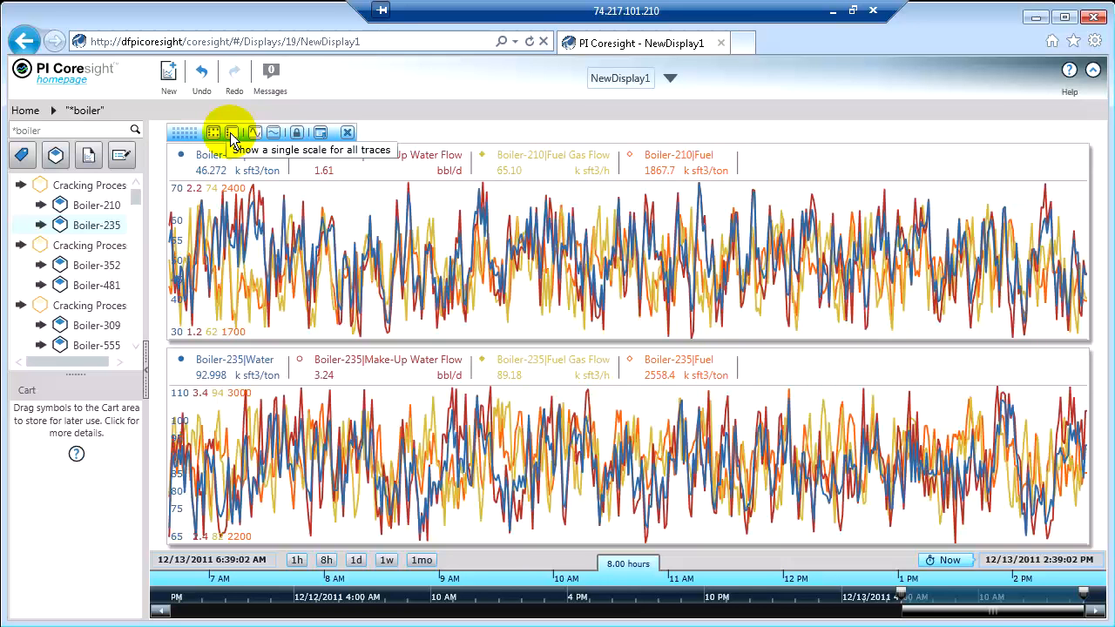
pyautogui.click(233, 133)
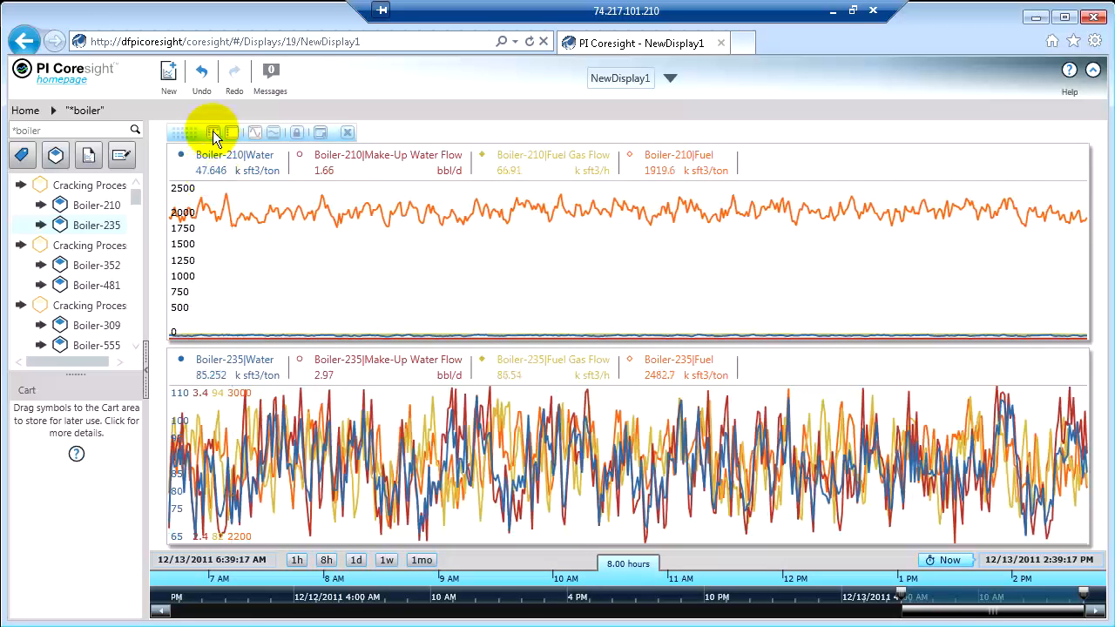
pyautogui.click(215, 132)
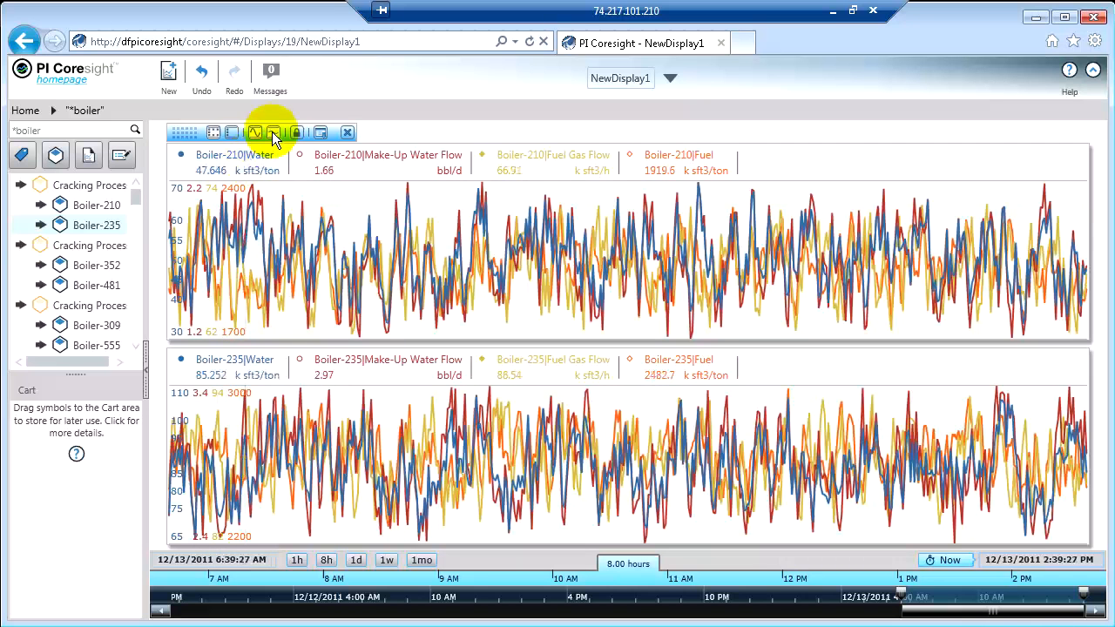
pyautogui.moveTo(255, 132)
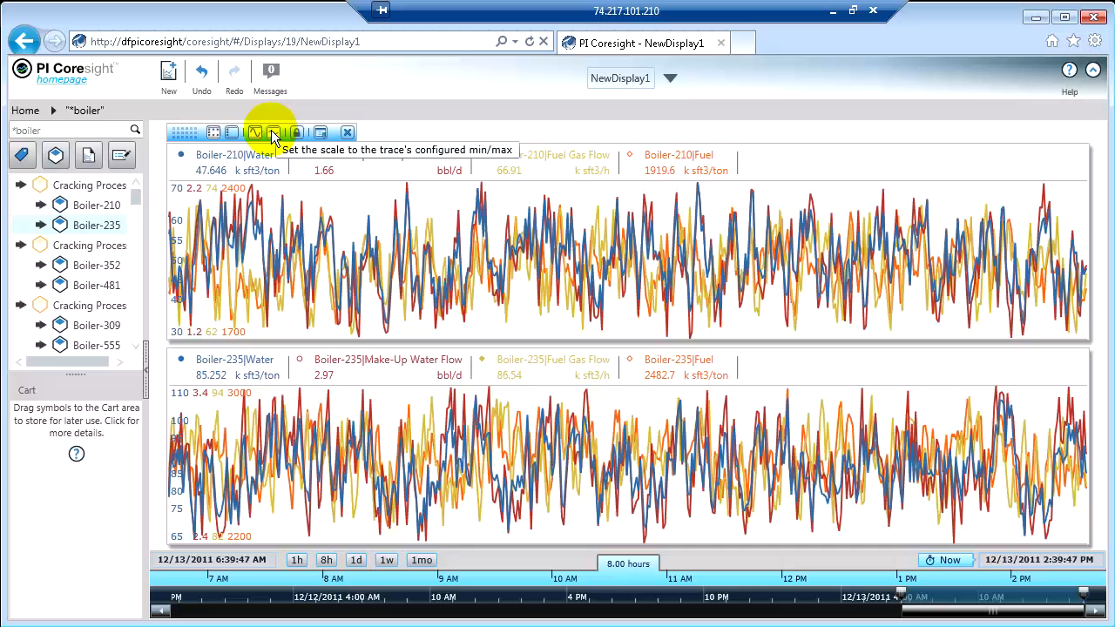
pyautogui.click(273, 133)
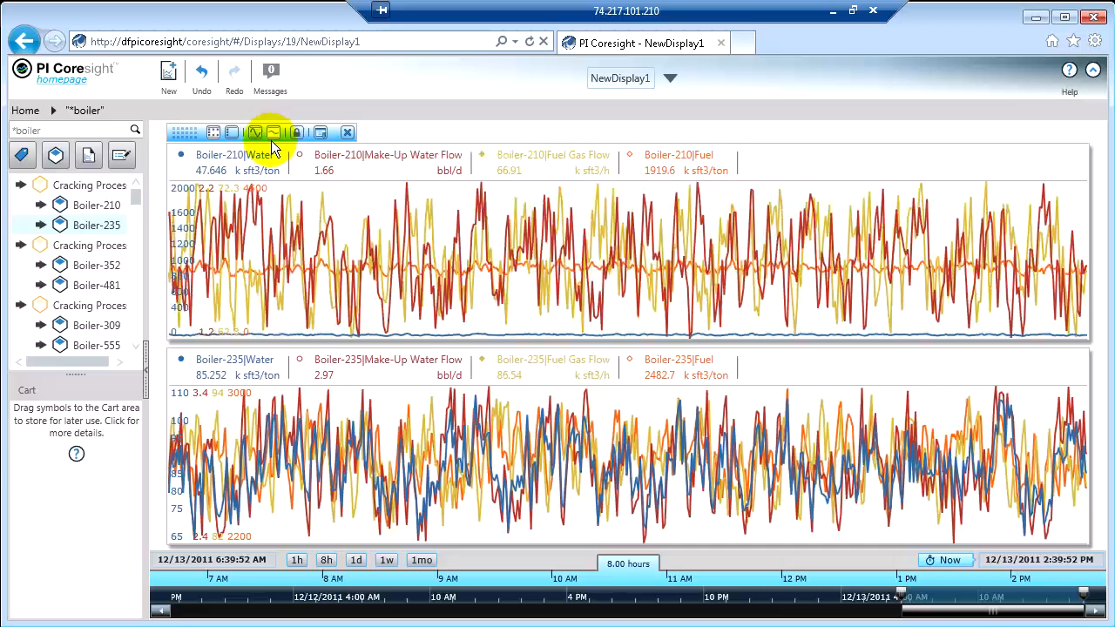
pyautogui.moveTo(274, 133)
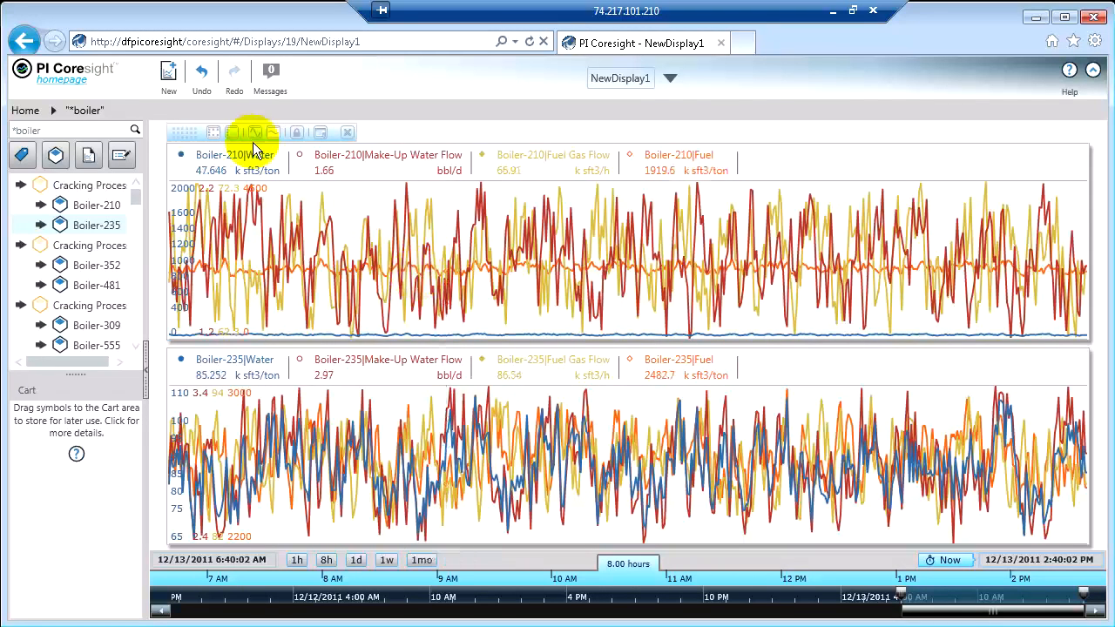
pyautogui.click(255, 133)
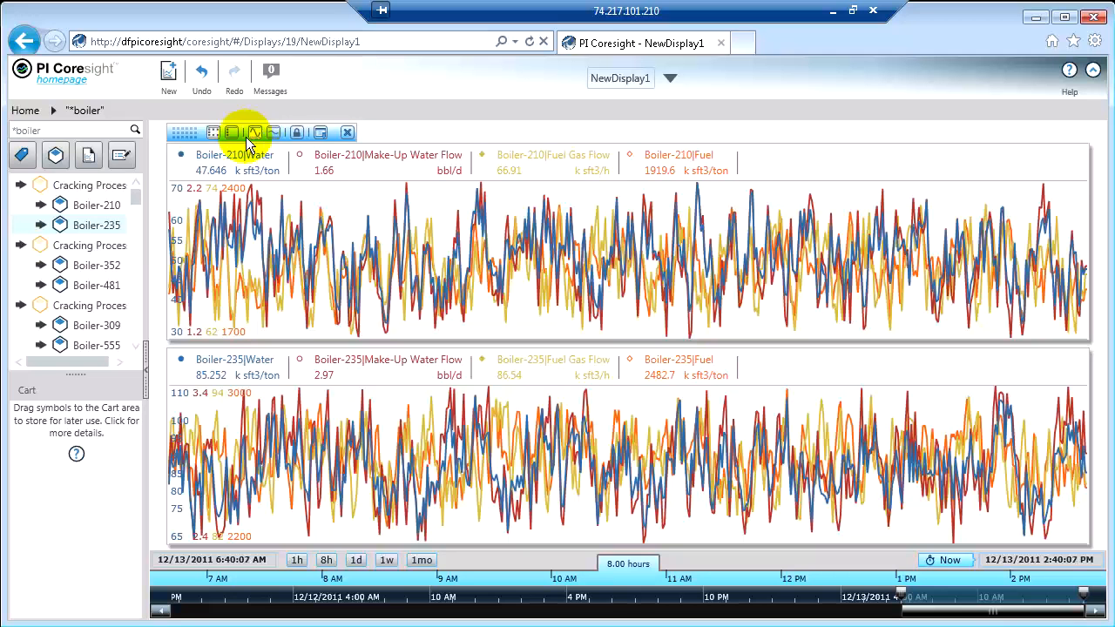